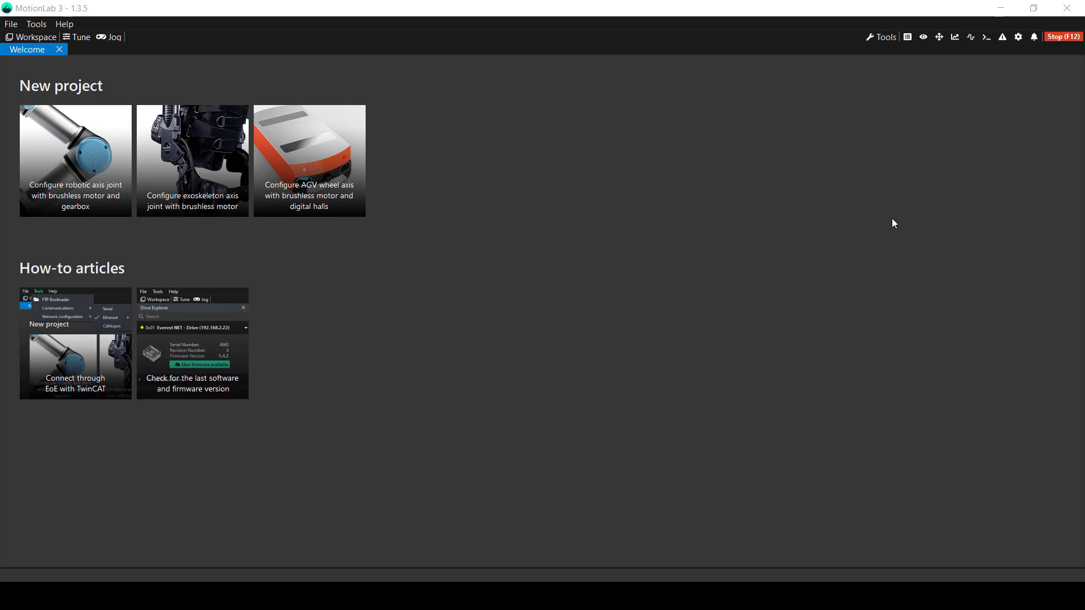
pyautogui.moveTo(579, 228)
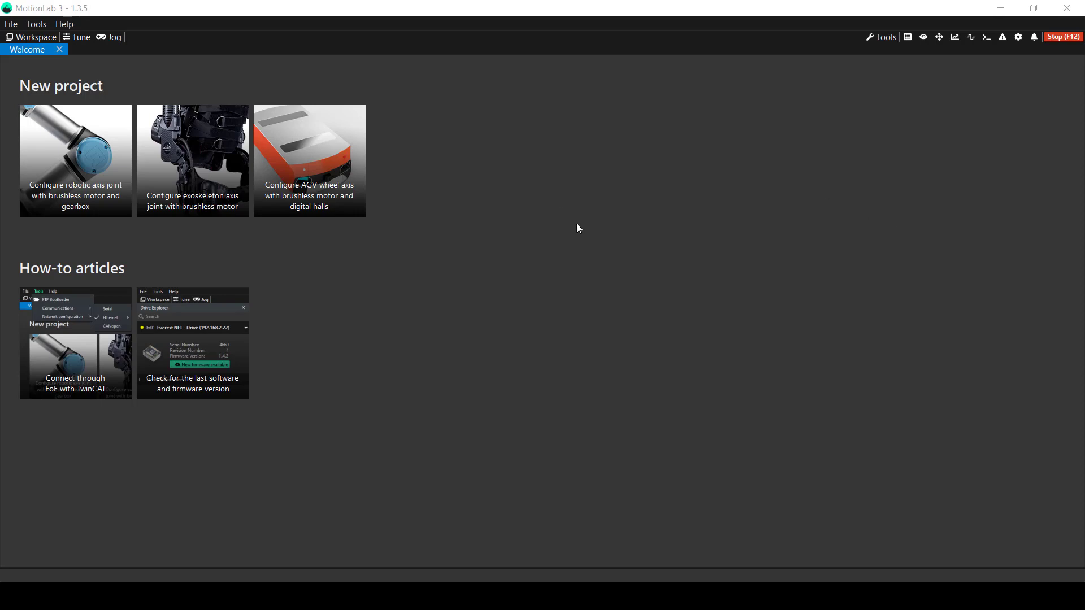
pyautogui.moveTo(581, 228)
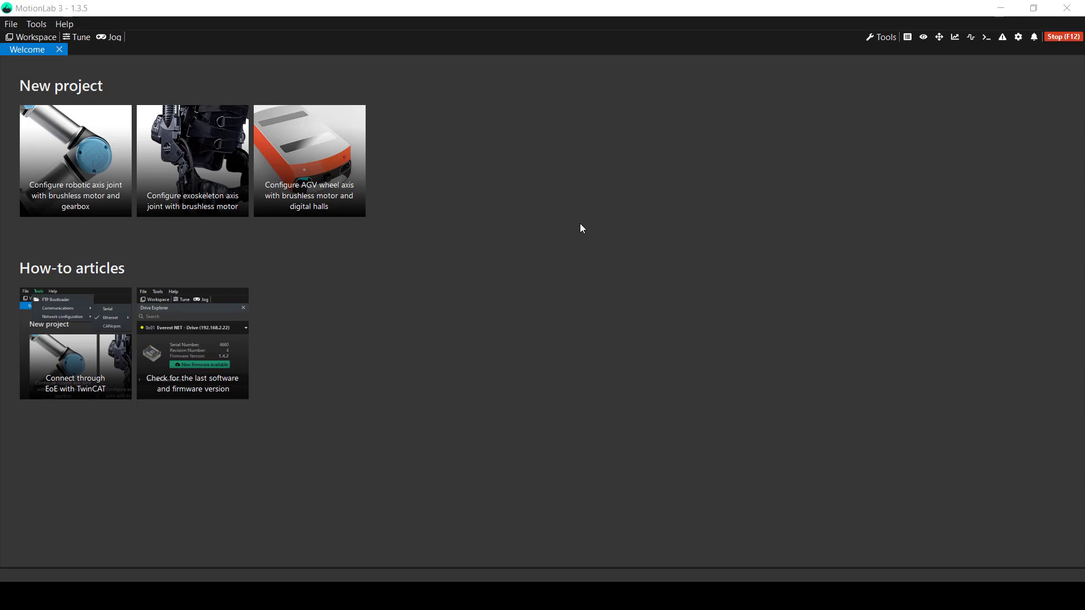
pyautogui.moveTo(575, 201)
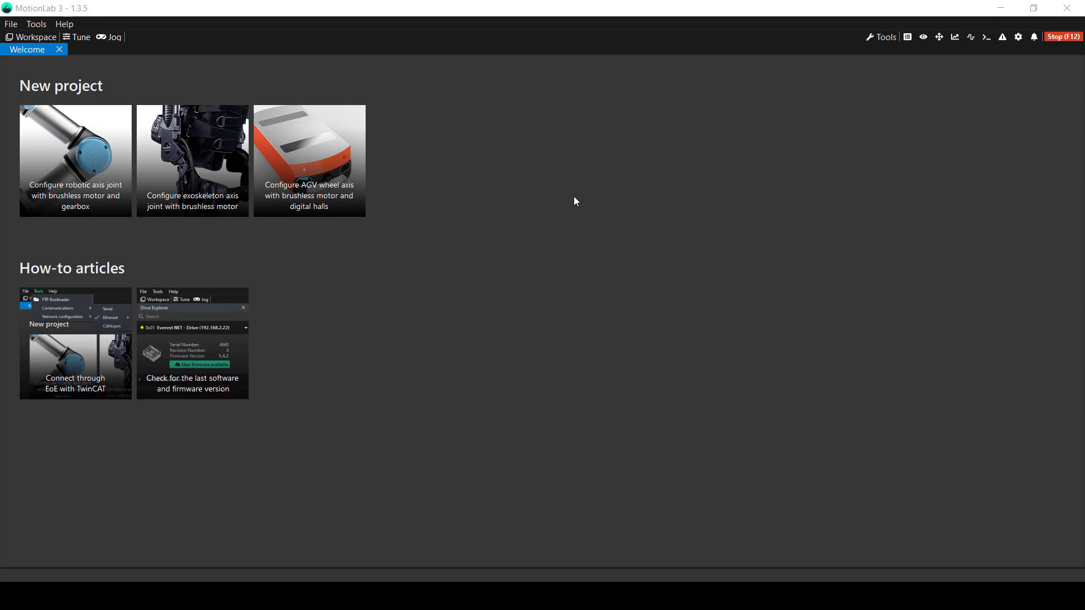
pyautogui.moveTo(482, 166)
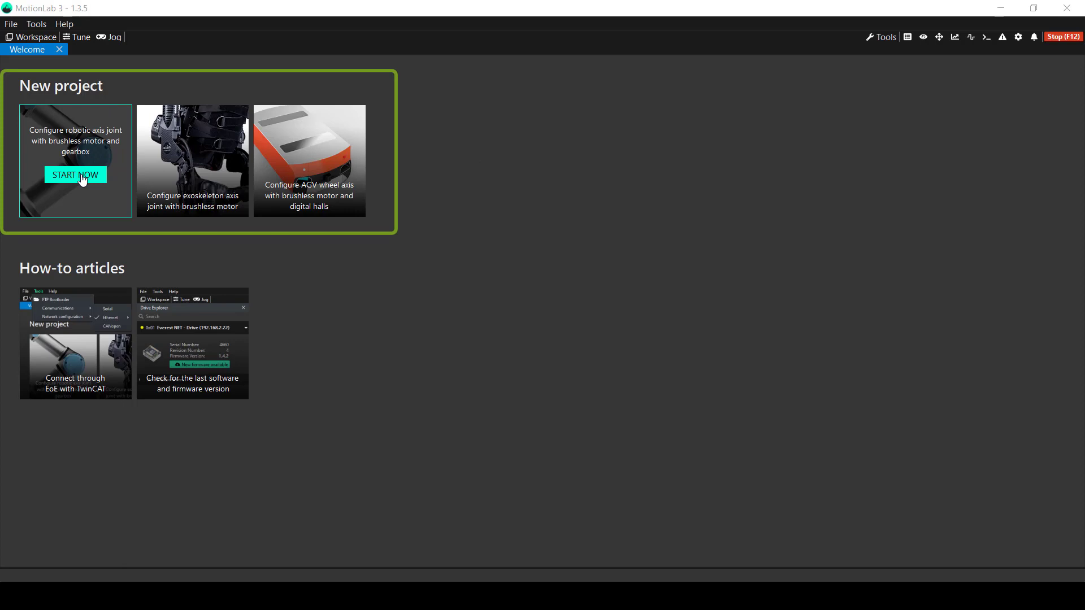
# - Launch the robotic axis joint wizard and show its Before you start page
pyautogui.click(75, 174)
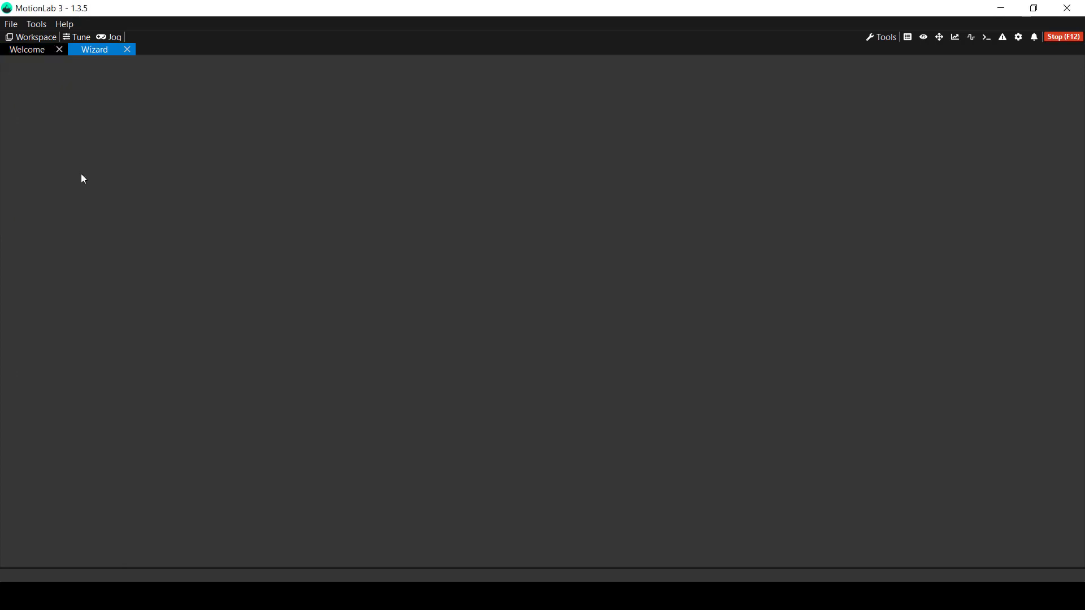
pyautogui.click(27, 48)
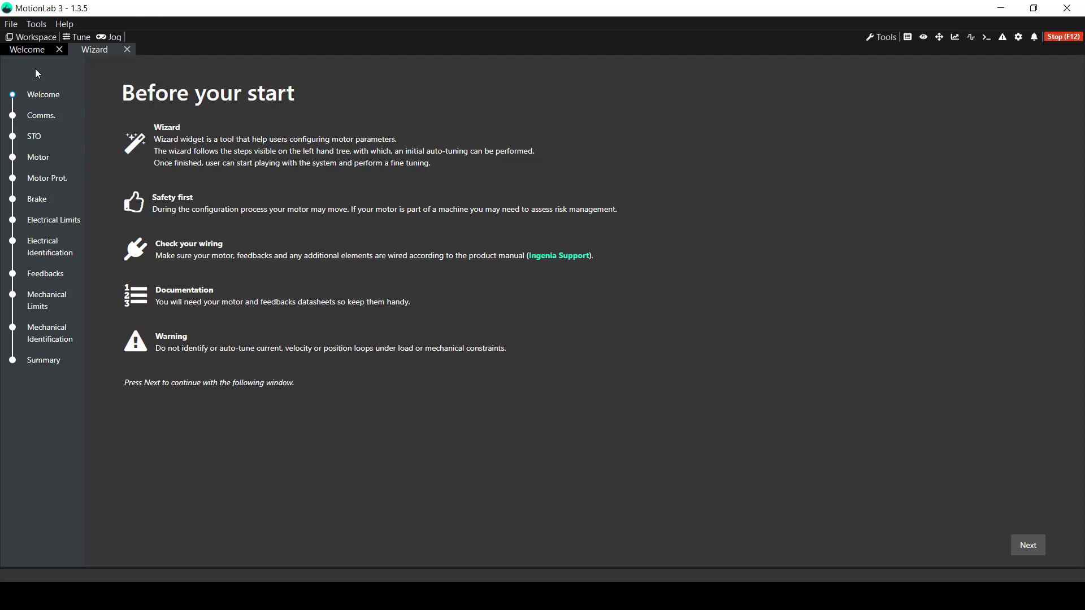
pyautogui.moveTo(335, 495)
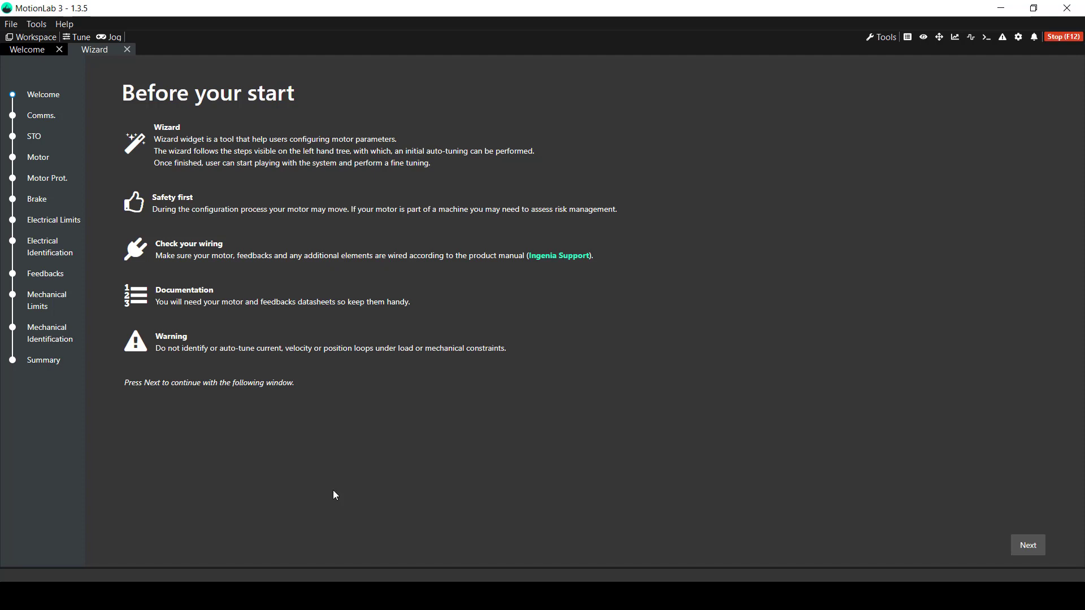
pyautogui.moveTo(129, 54)
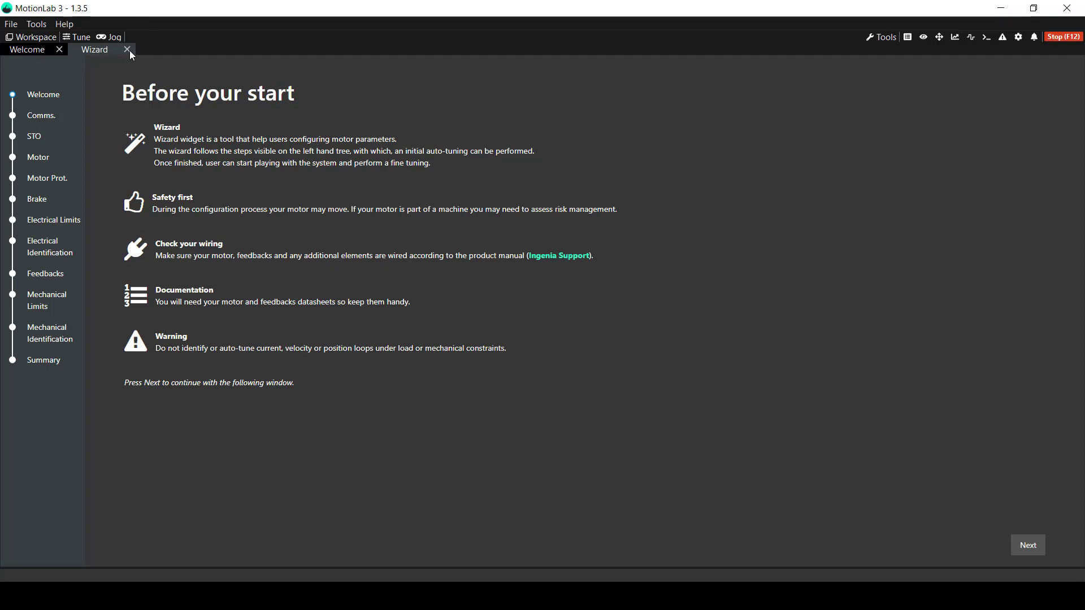
# - Close the wizard, view the Connect through EoE with TwinCAT article, then close it
pyautogui.click(128, 49)
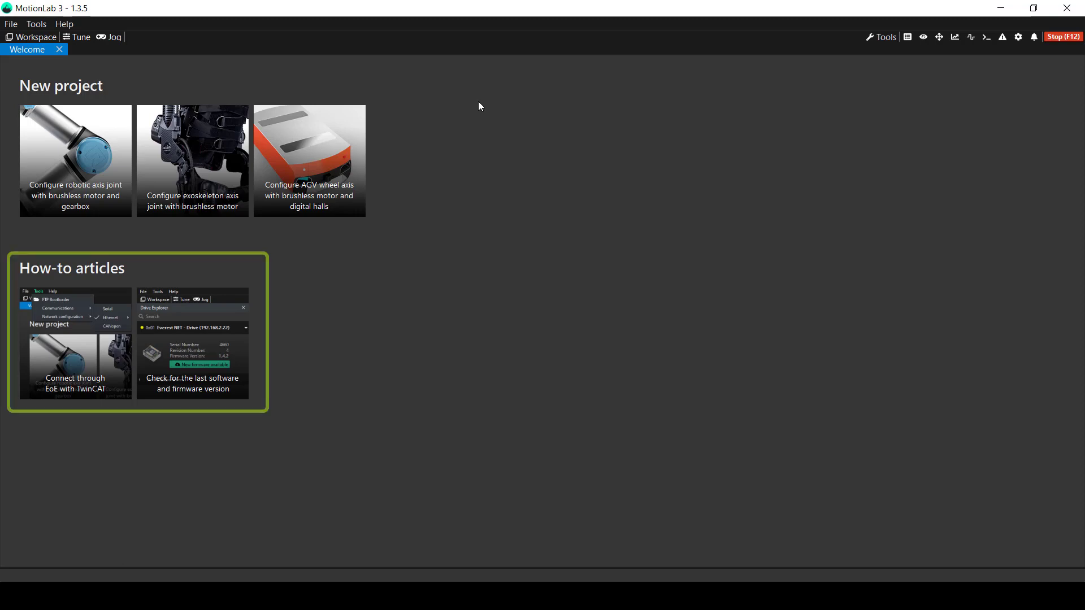
pyautogui.moveTo(316, 330)
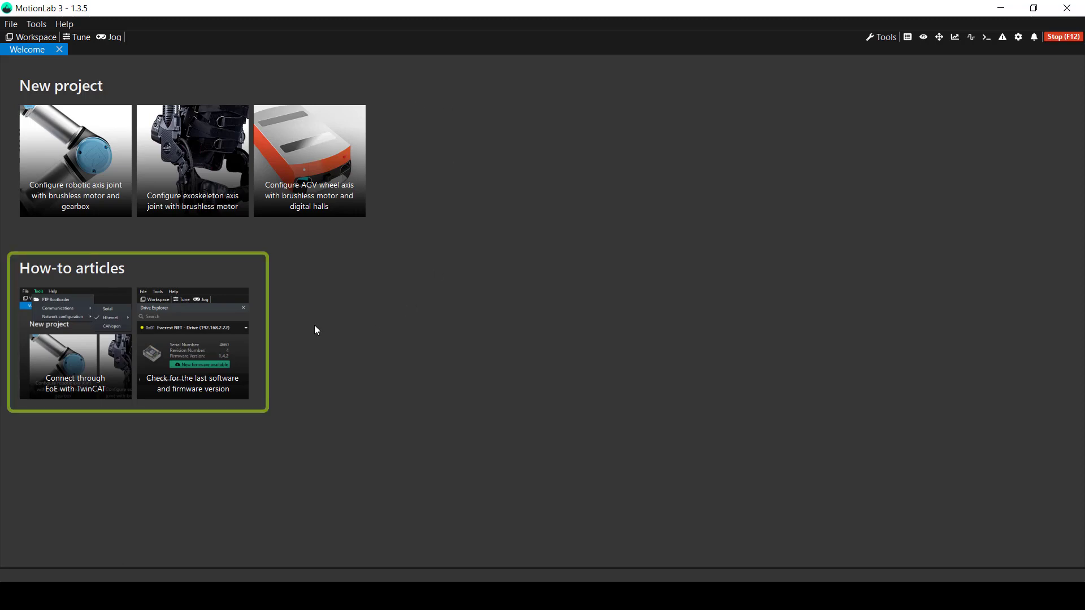
pyautogui.click(74, 367)
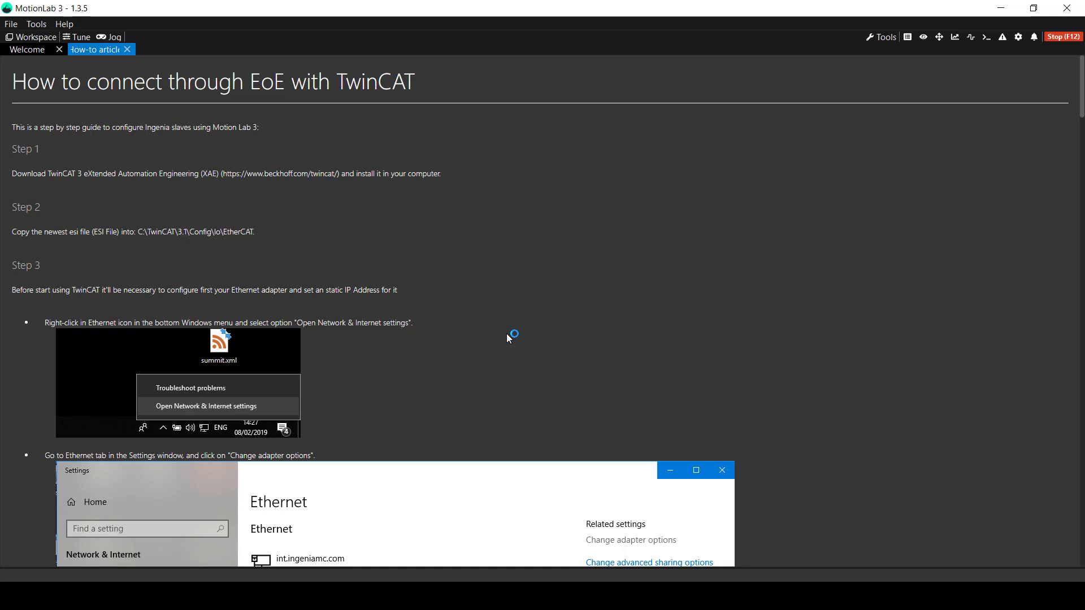
pyautogui.click(128, 49)
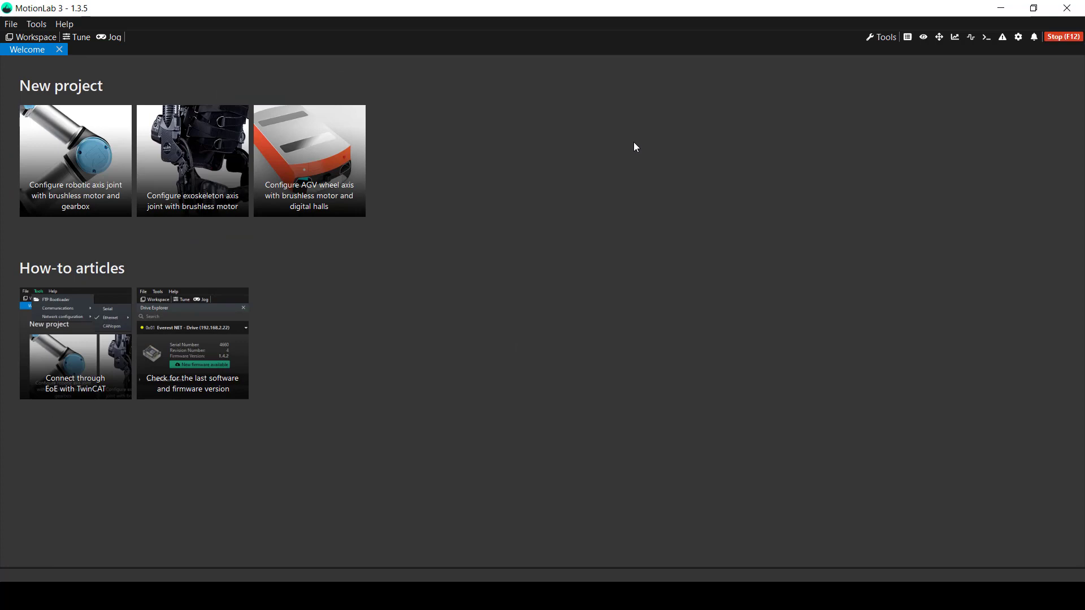
pyautogui.moveTo(702, 142)
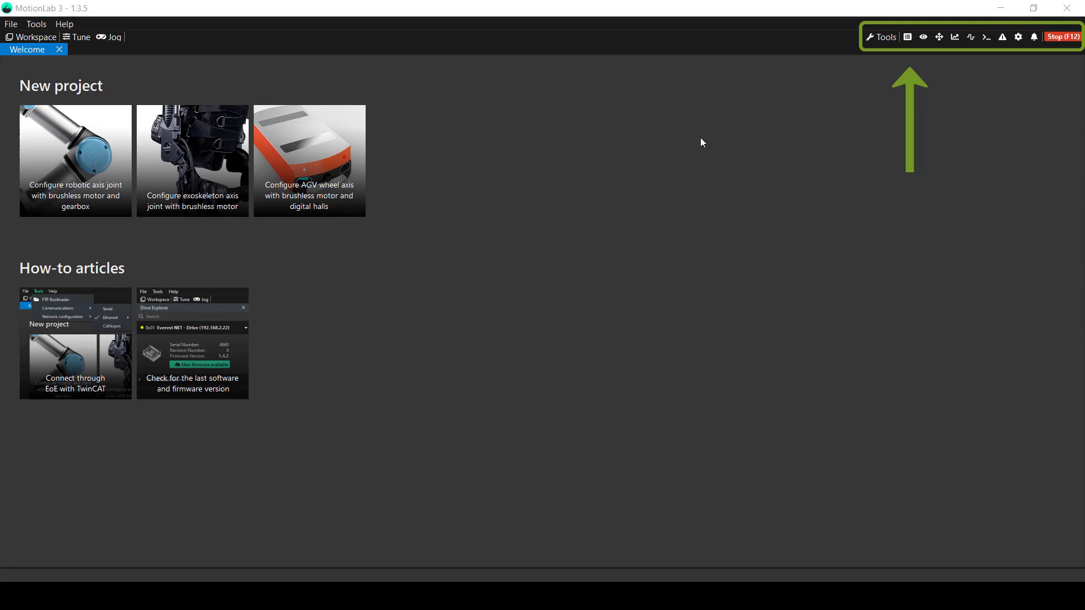
pyautogui.moveTo(668, 124)
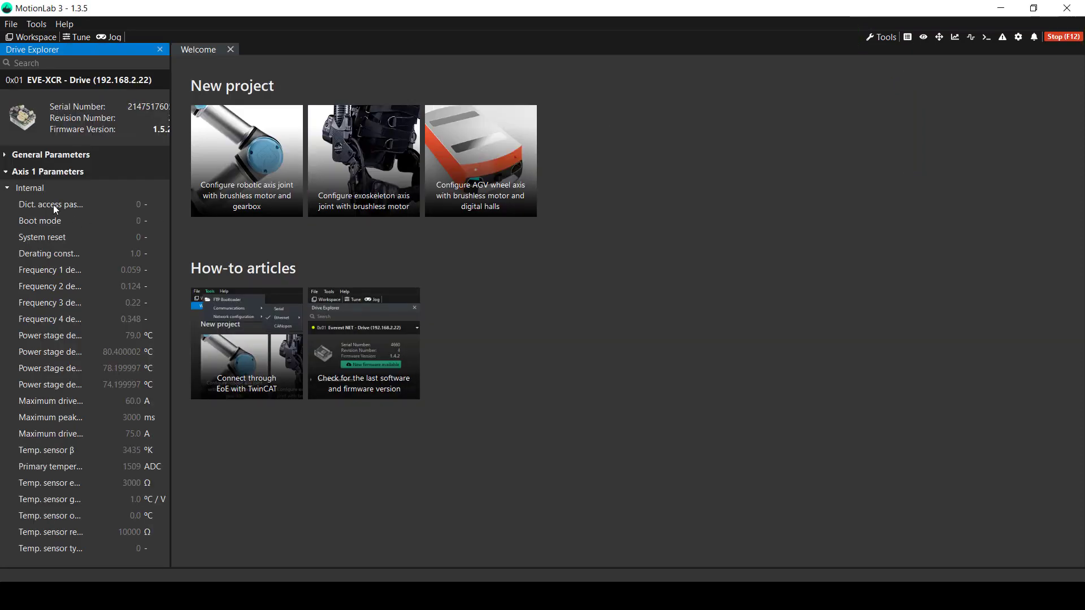
pyautogui.moveTo(62, 166)
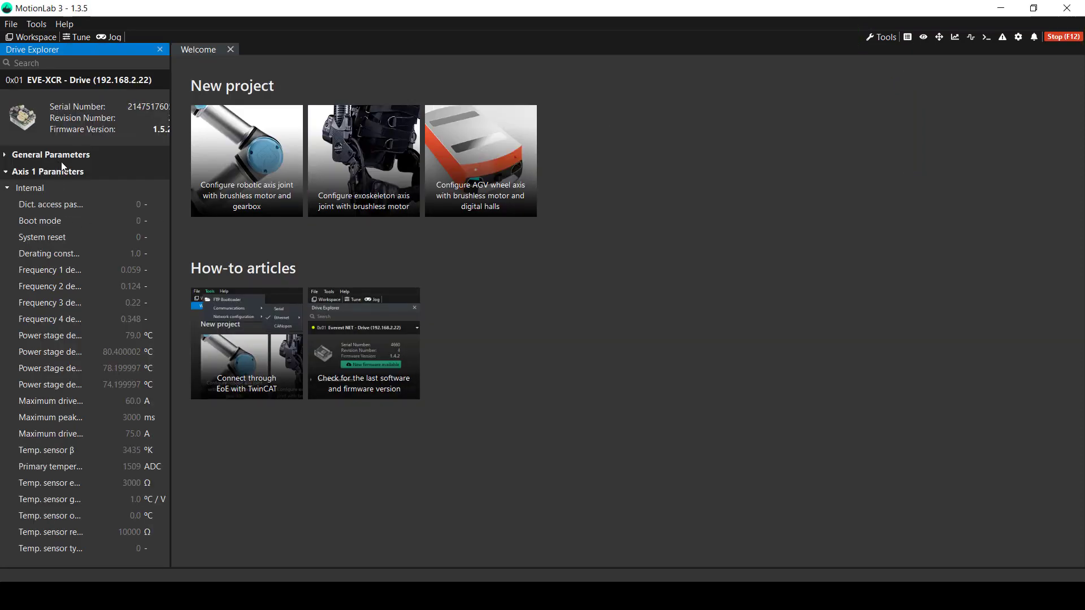
pyautogui.moveTo(49, 335)
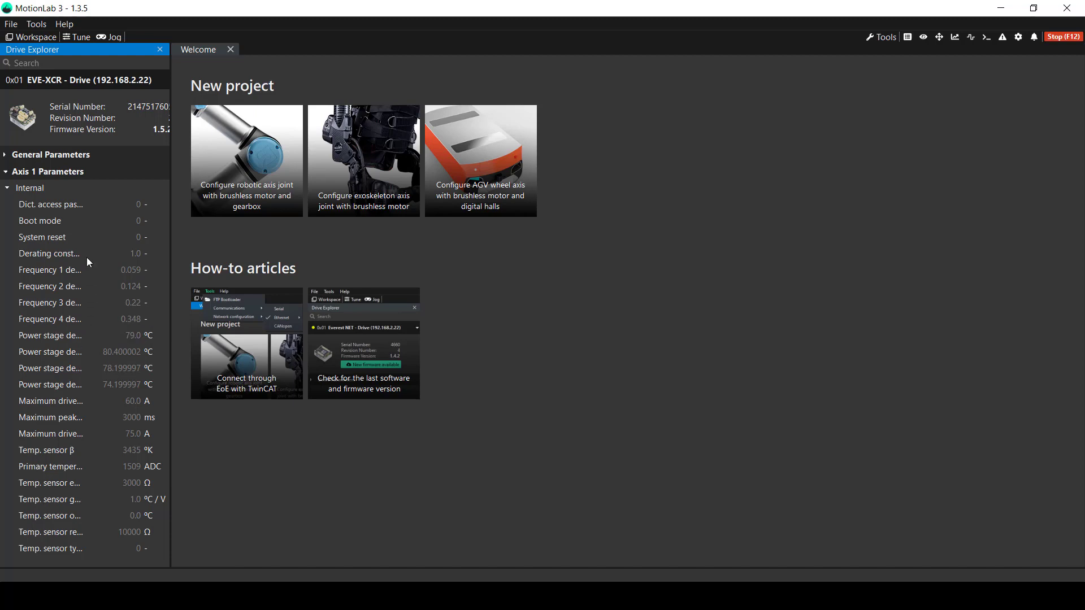
pyautogui.moveTo(76, 295)
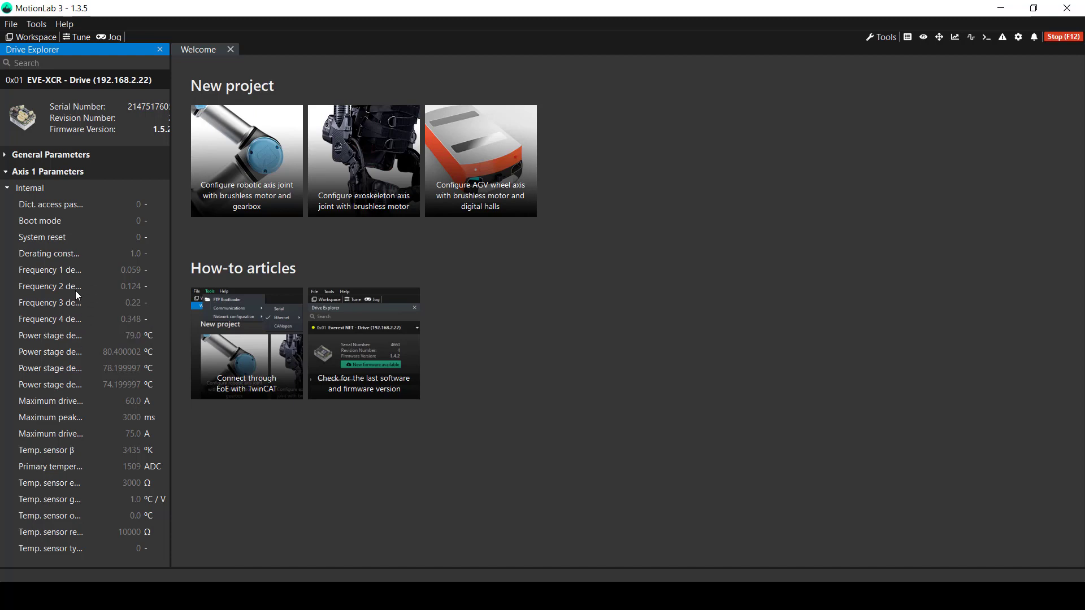
pyautogui.moveTo(170, 91)
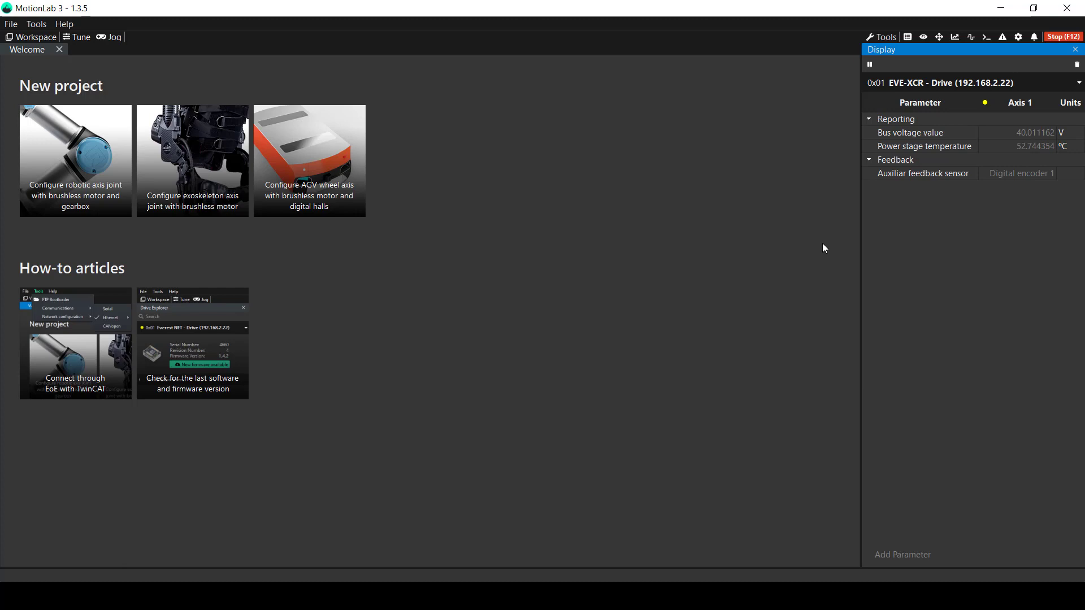
# - Close the Display readings and show the Control panel with motor enable and loop settings
pyautogui.click(1075, 49)
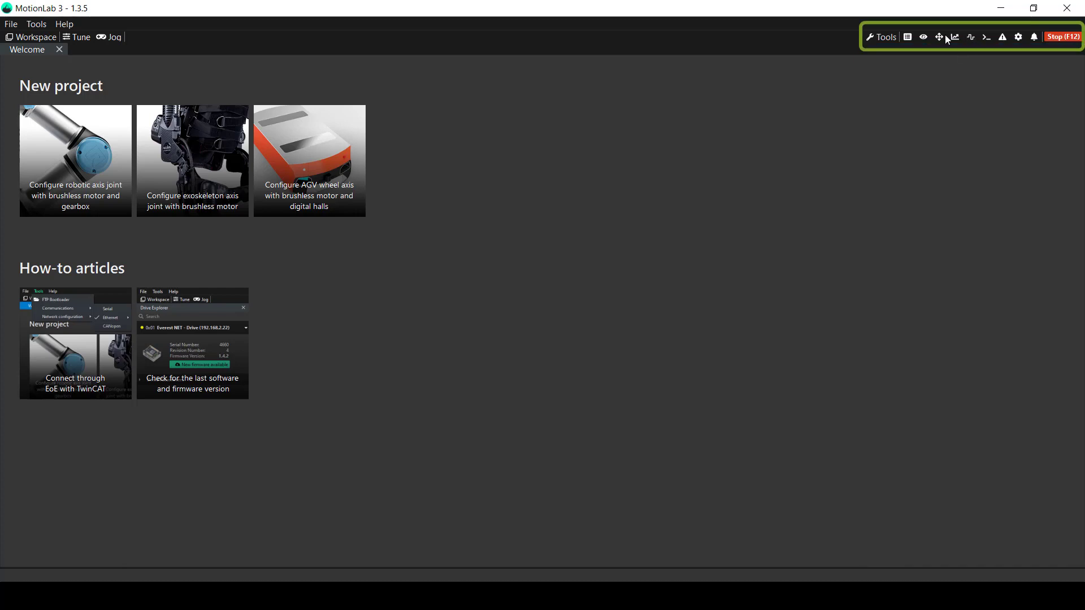
pyautogui.click(954, 37)
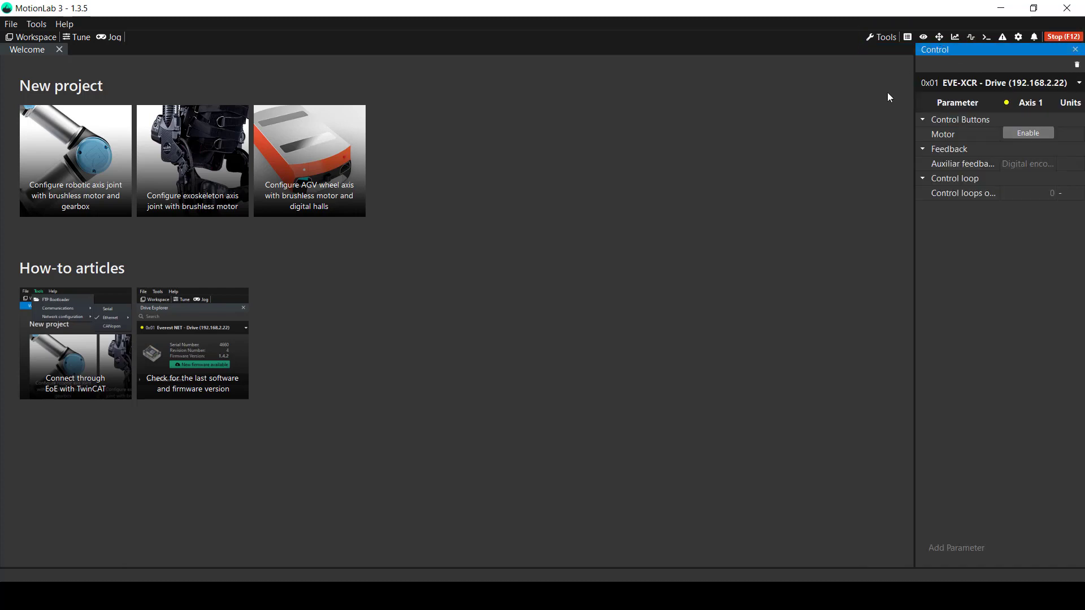
pyautogui.moveTo(855, 145)
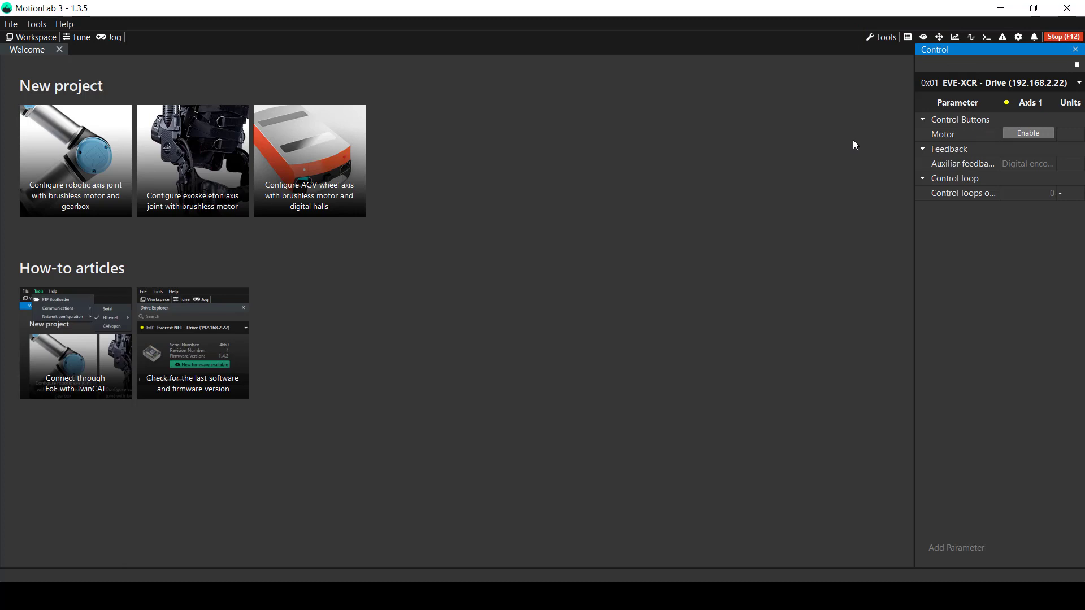
pyautogui.moveTo(899, 144)
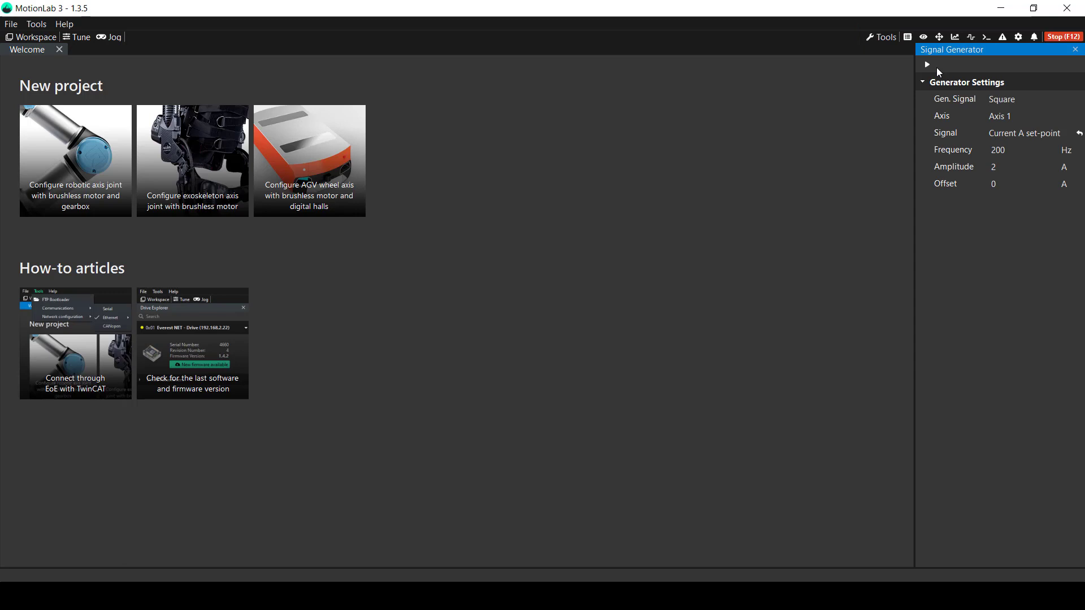
pyautogui.moveTo(916, 245)
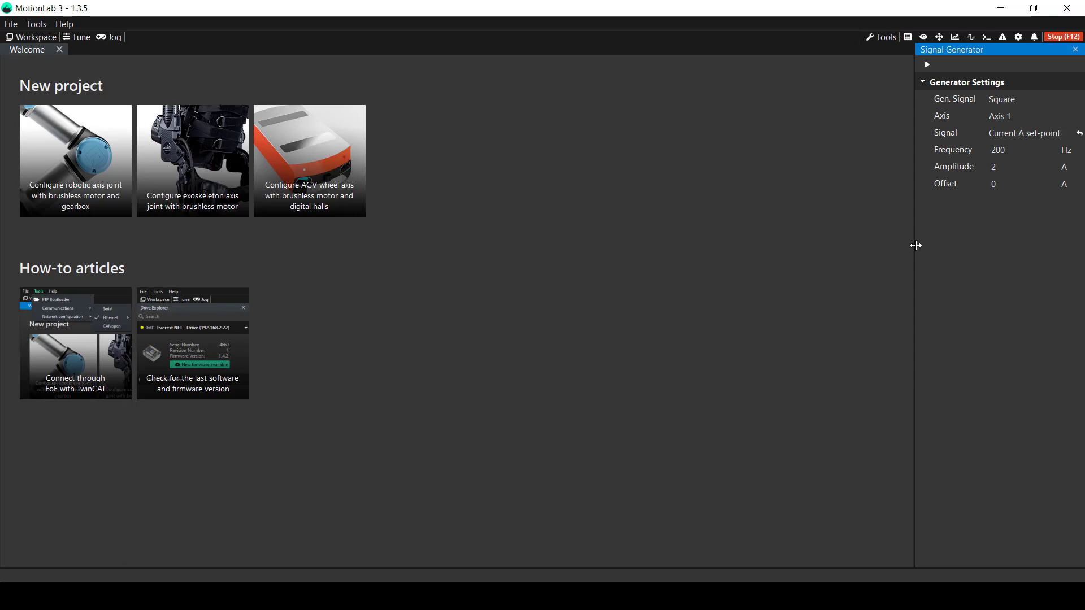
pyautogui.moveTo(895, 251)
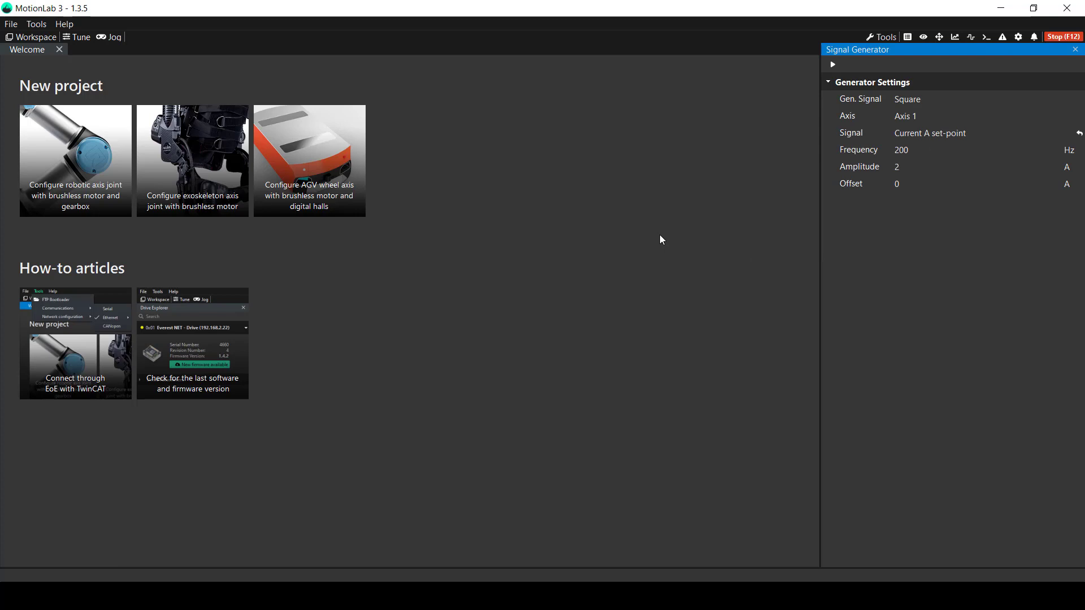
pyautogui.moveTo(919, 149)
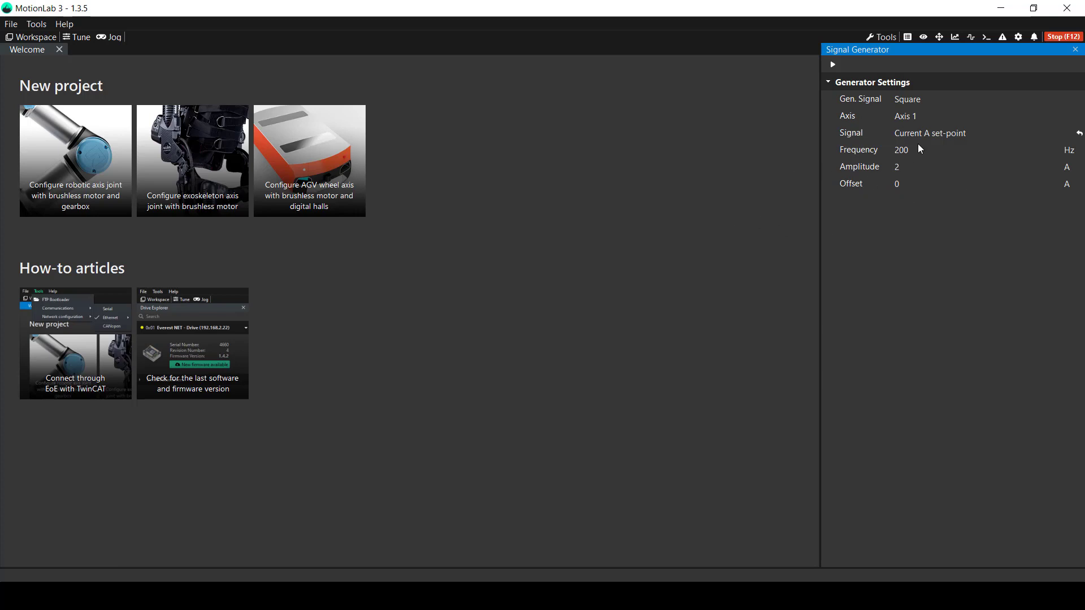
# - Close the Signal Generator panel showing the 200 Hz, 2 A square current set-point
pyautogui.click(1075, 48)
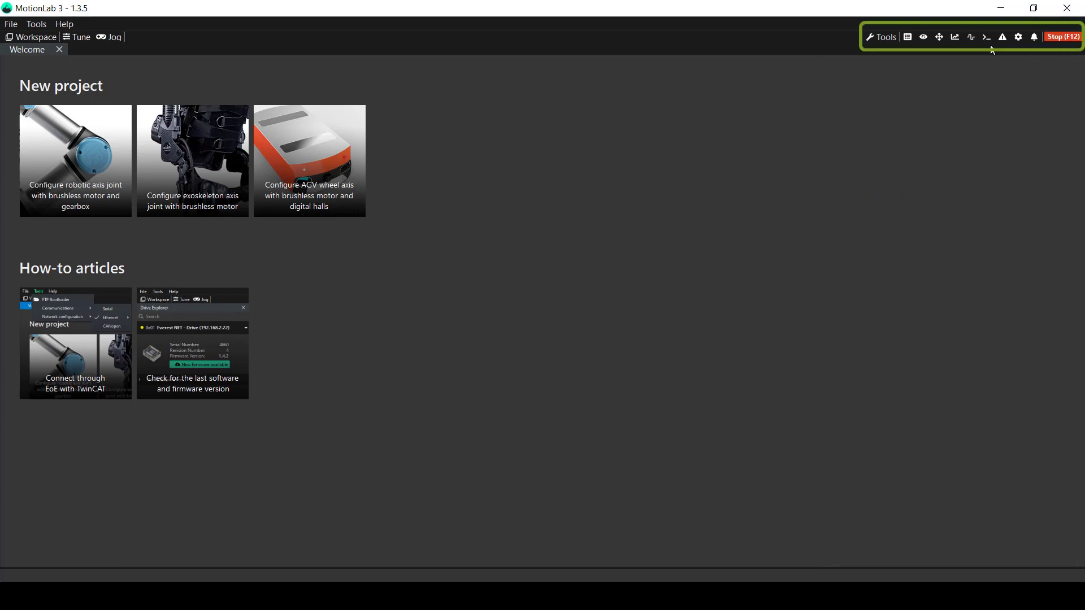
# - Show the embedded Python terminal with its IPython prompt
pyautogui.click(986, 37)
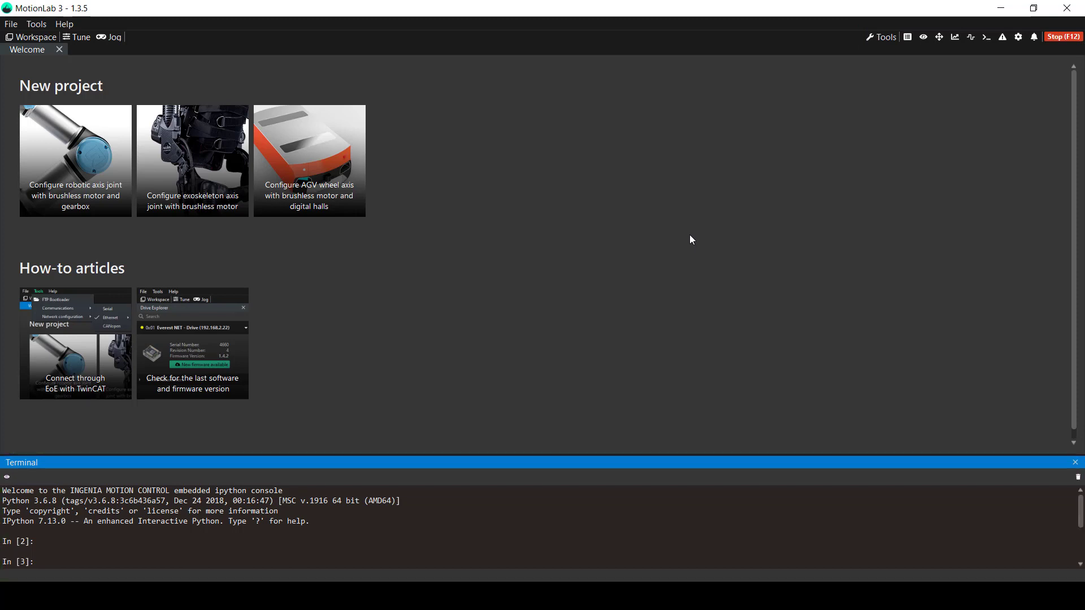
pyautogui.moveTo(695, 242)
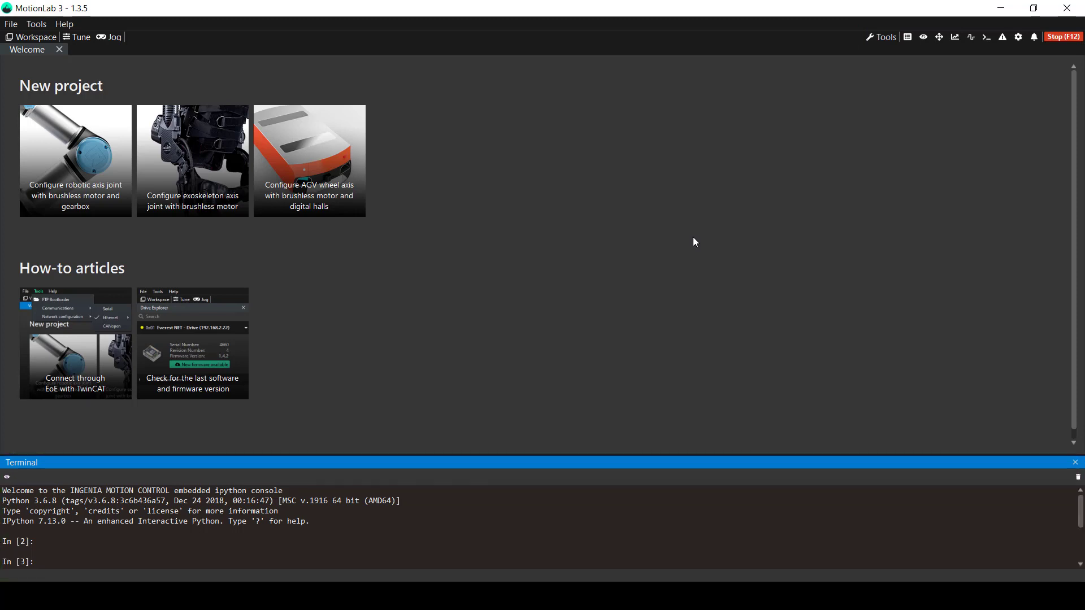
pyautogui.moveTo(704, 241)
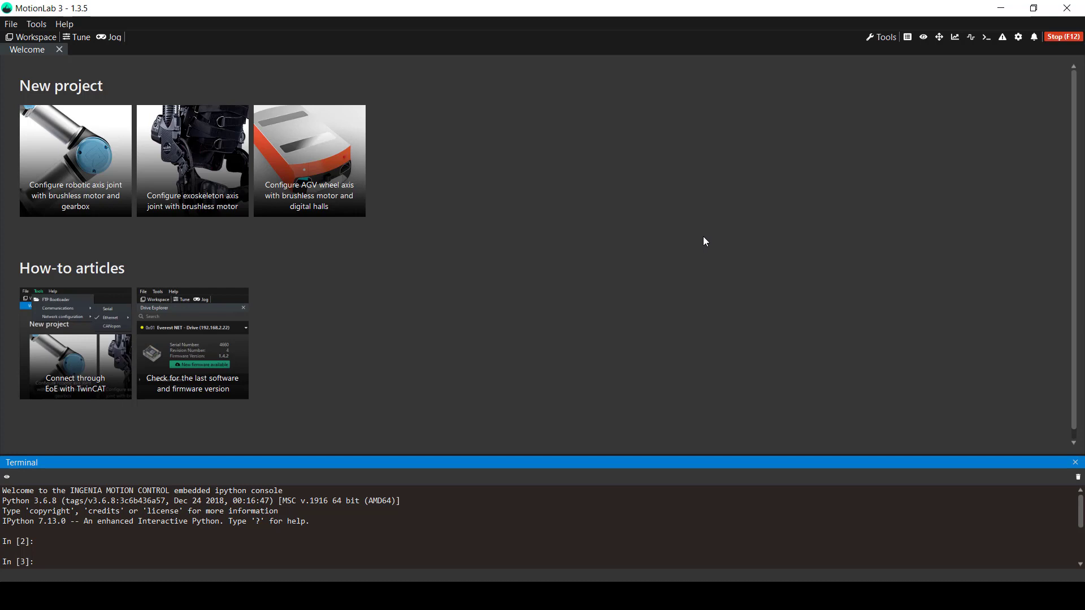
pyautogui.moveTo(1080, 488)
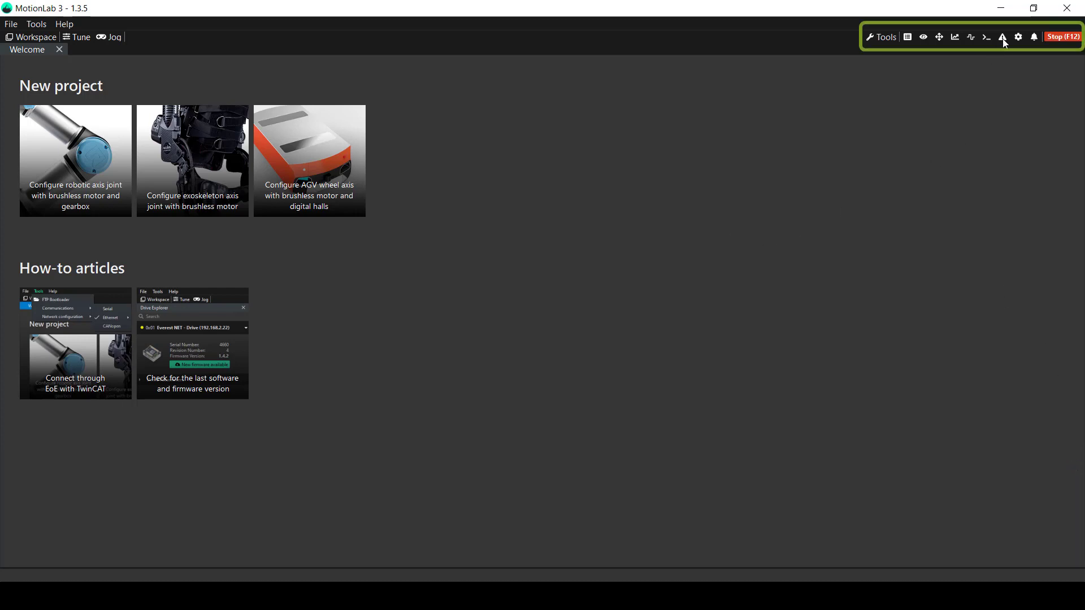
pyautogui.click(1001, 36)
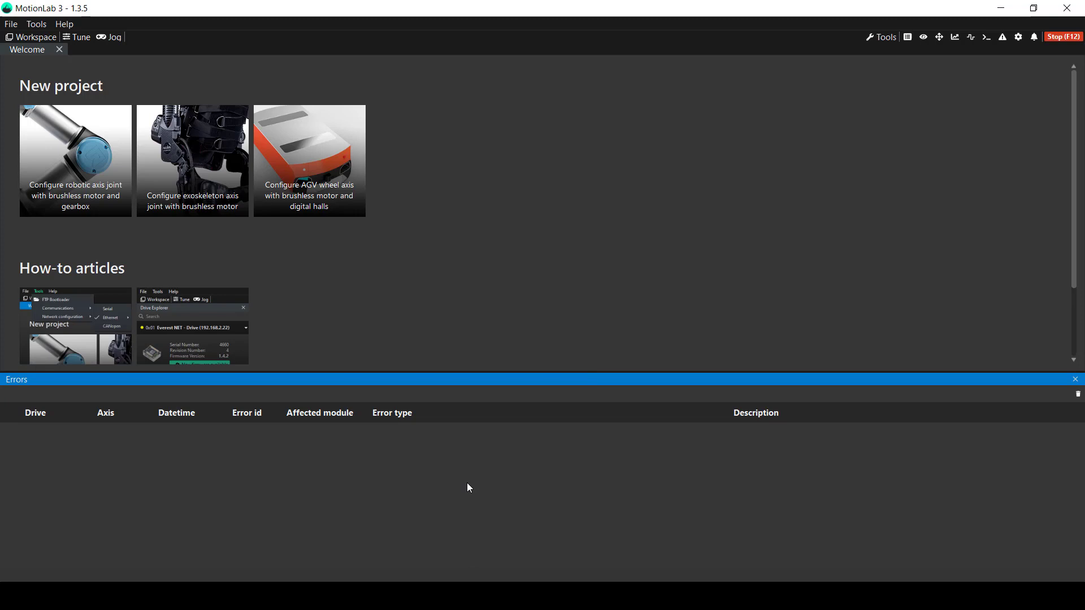
pyautogui.moveTo(347, 468)
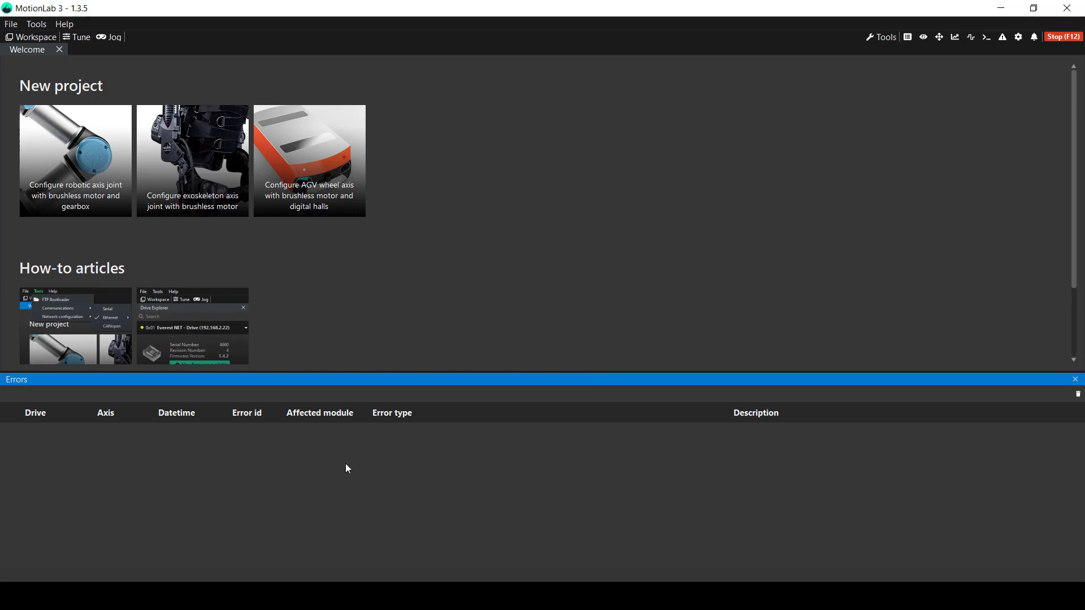
pyautogui.moveTo(288, 515)
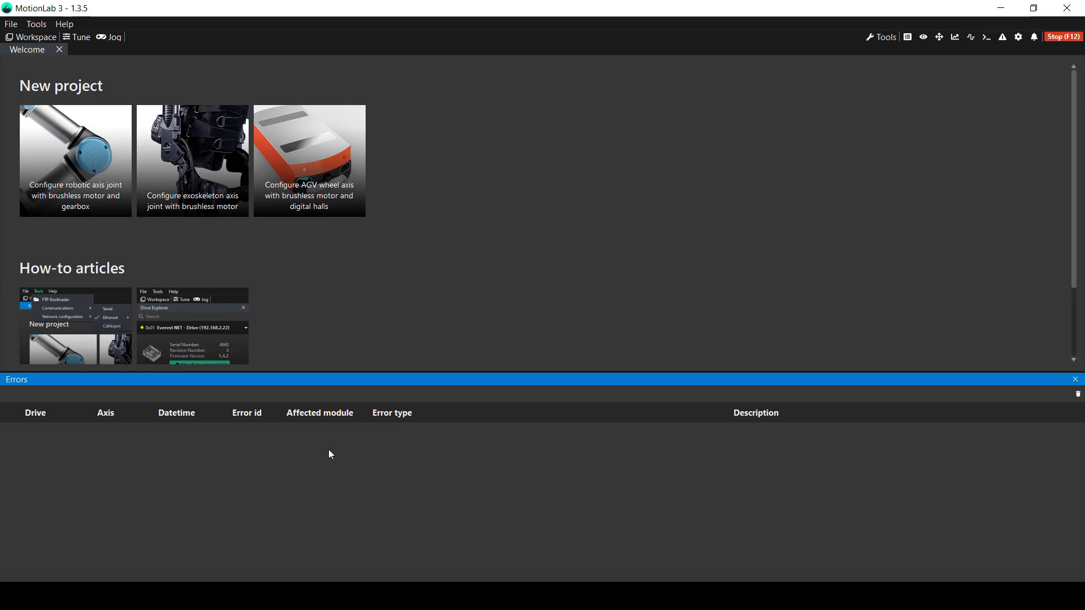
pyautogui.moveTo(392, 493)
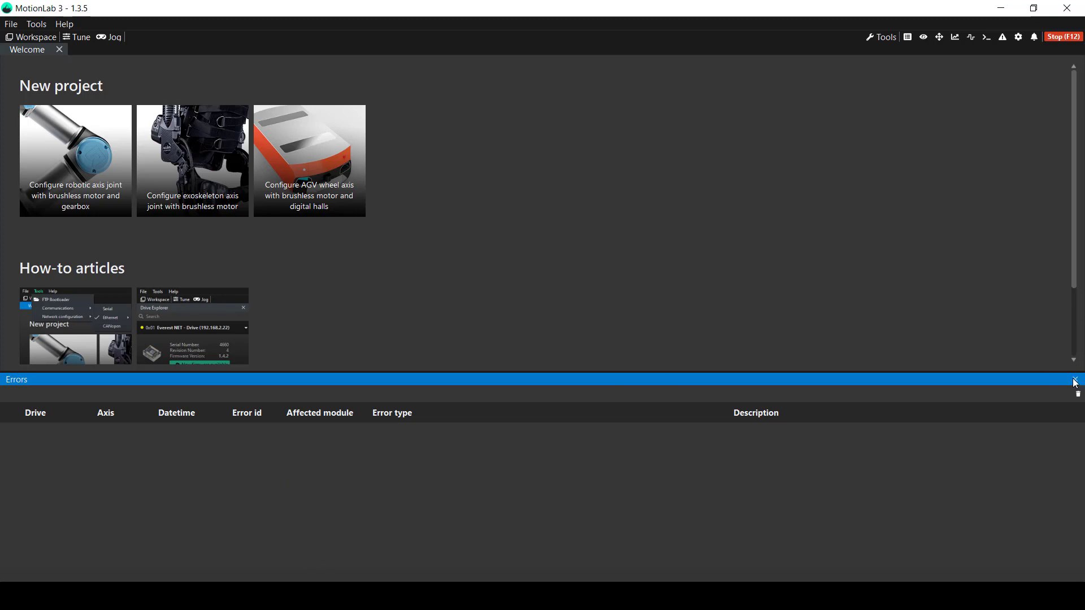
pyautogui.click(1075, 380)
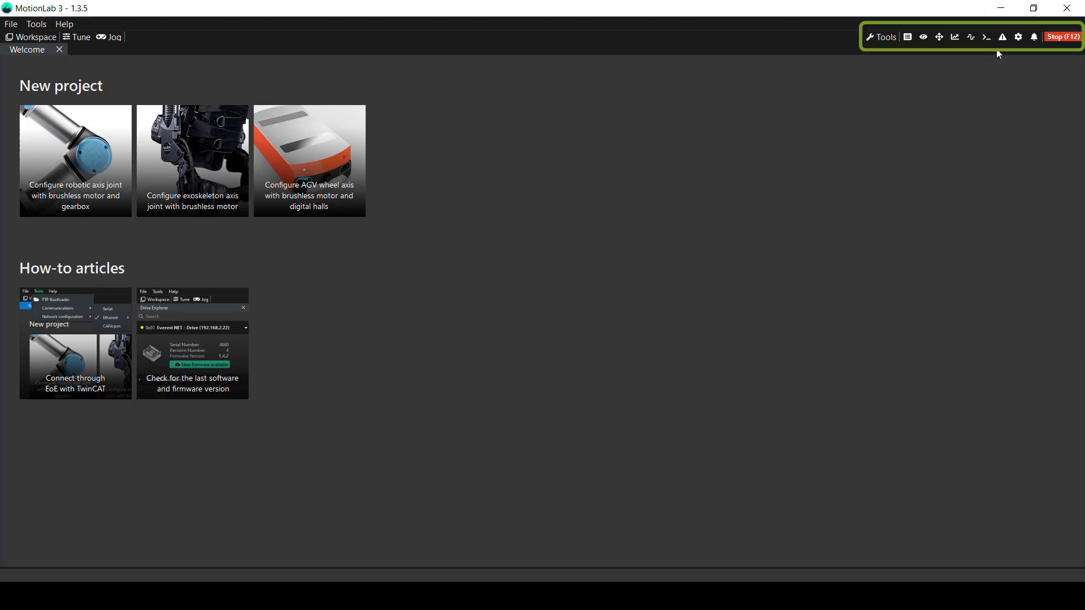
pyautogui.moveTo(1017, 36)
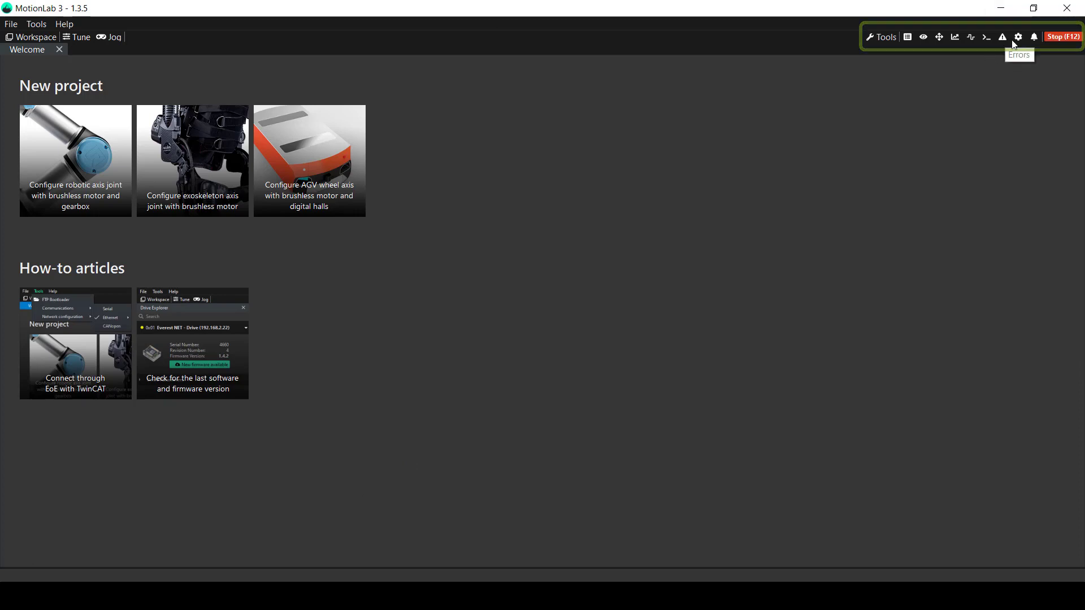
# - Show the Errors Configuration inspector, then the notifications list reporting no new notifications
pyautogui.click(1003, 36)
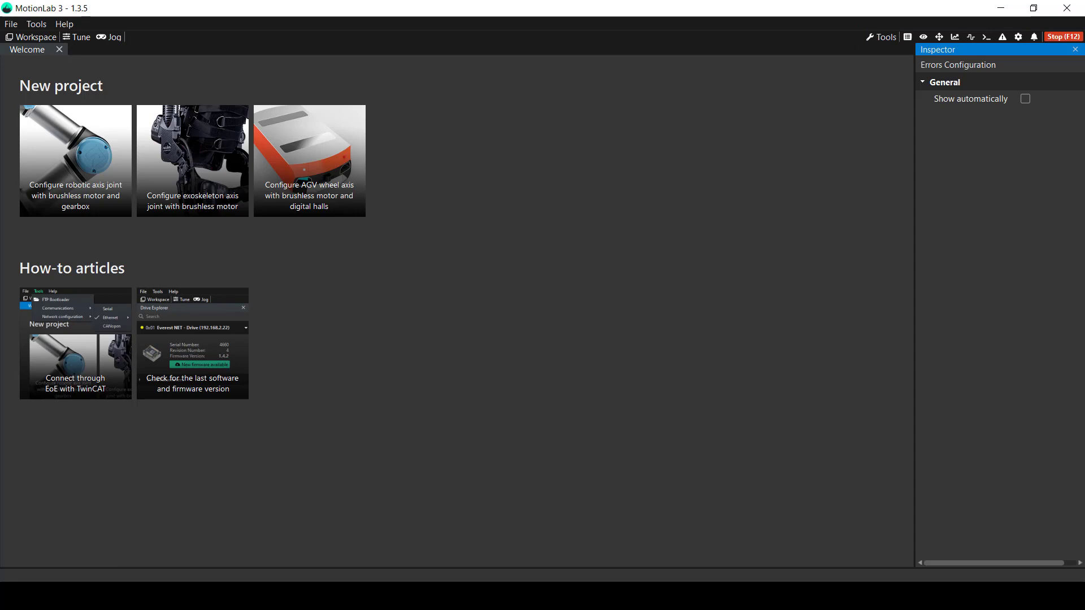
pyautogui.moveTo(685, 133)
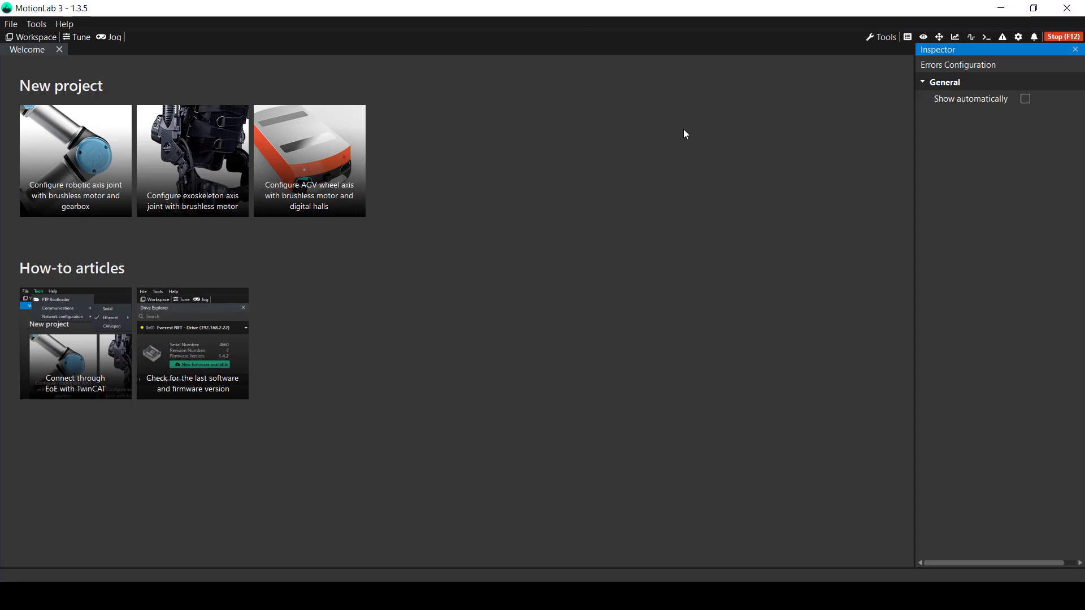
pyautogui.moveTo(926, 113)
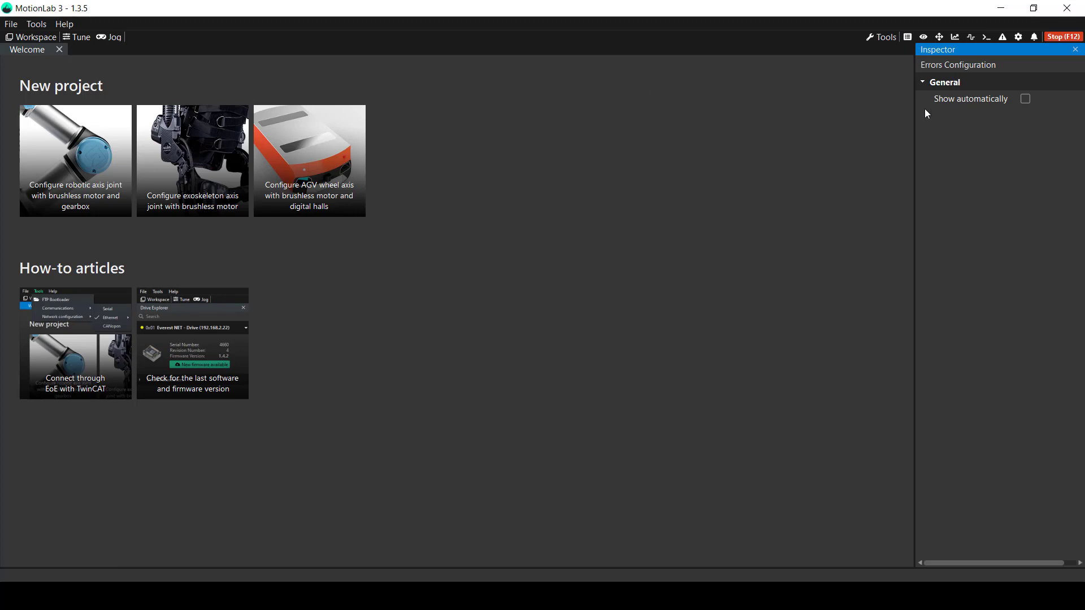
pyautogui.click(1035, 36)
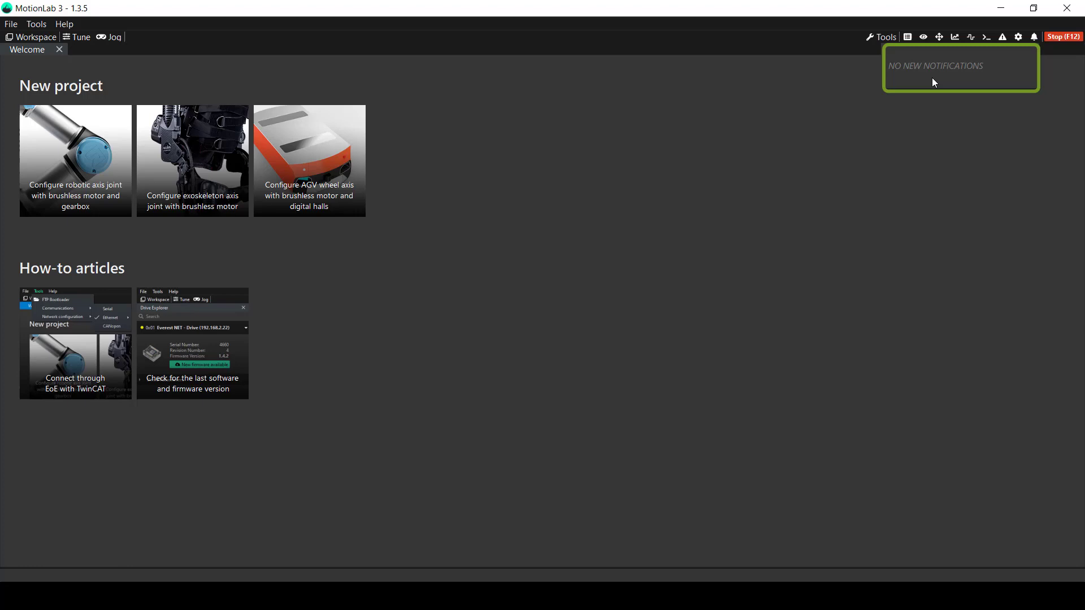
pyautogui.moveTo(1016, 73)
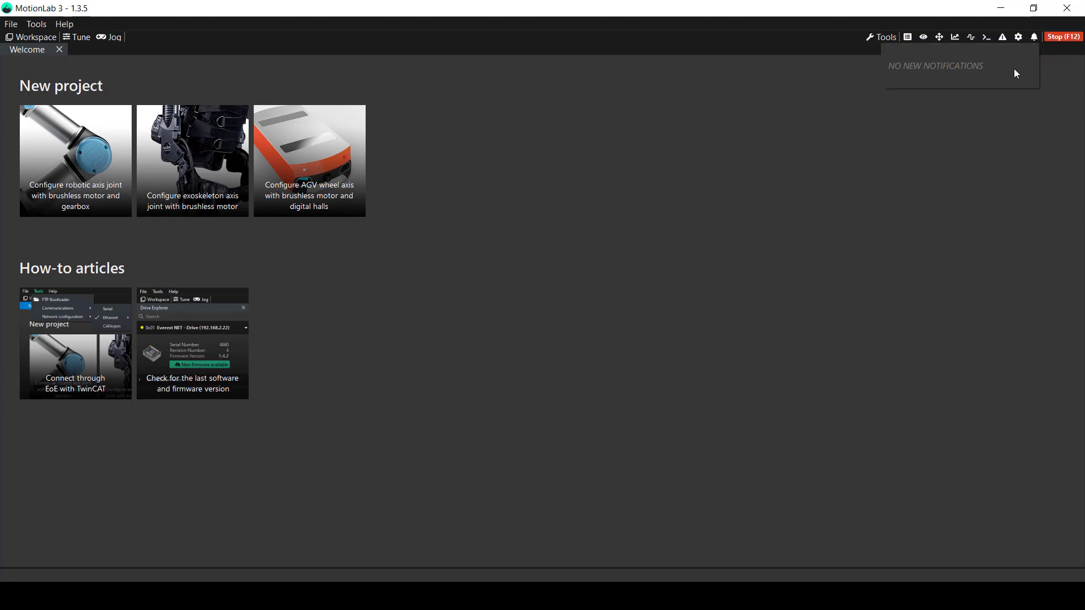
pyautogui.moveTo(970, 67)
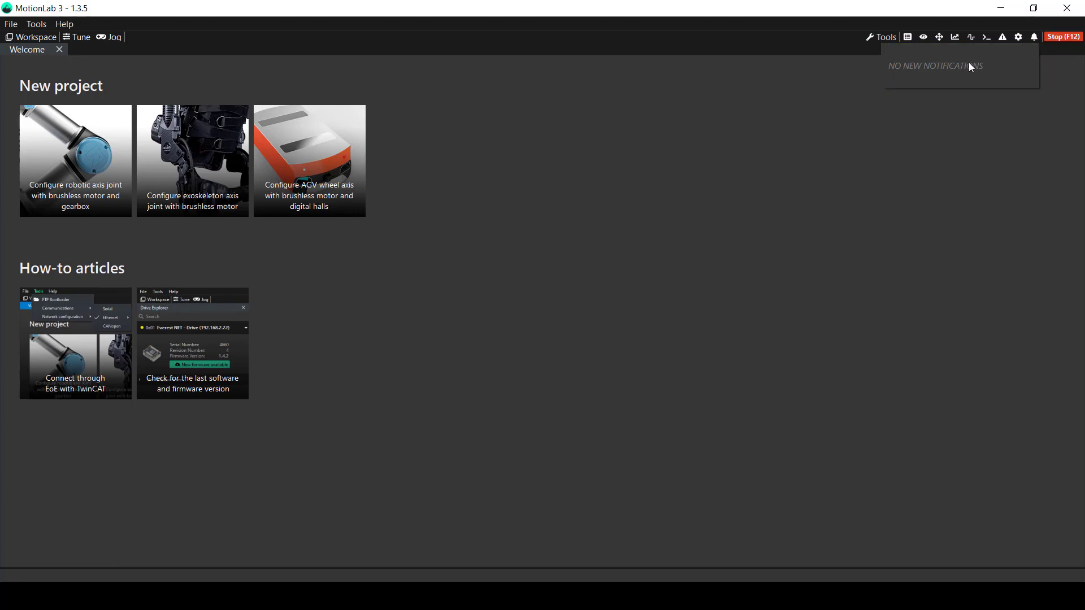
pyautogui.moveTo(999, 71)
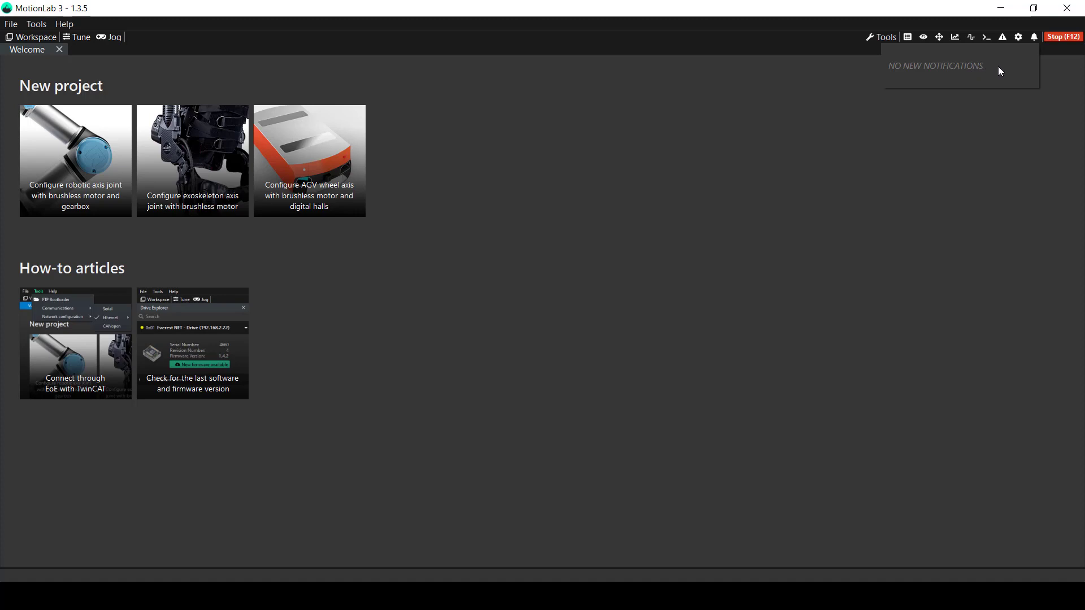
pyautogui.moveTo(997, 78)
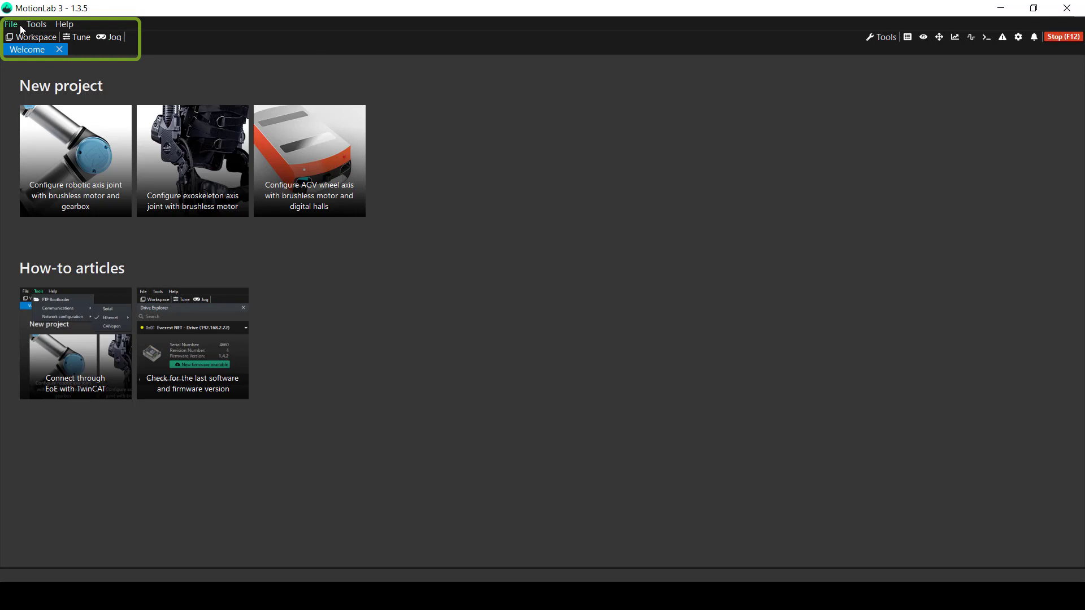
# - Browse the File menu with its Drive 1 configuration submenu, then the Tools menu
pyautogui.click(11, 24)
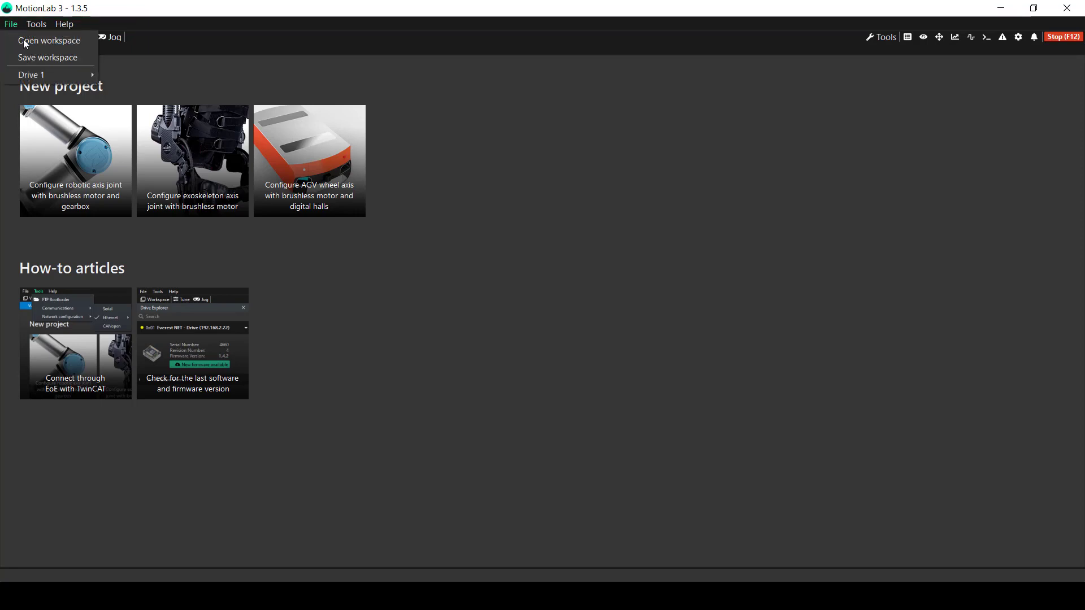
pyautogui.moveTo(31, 75)
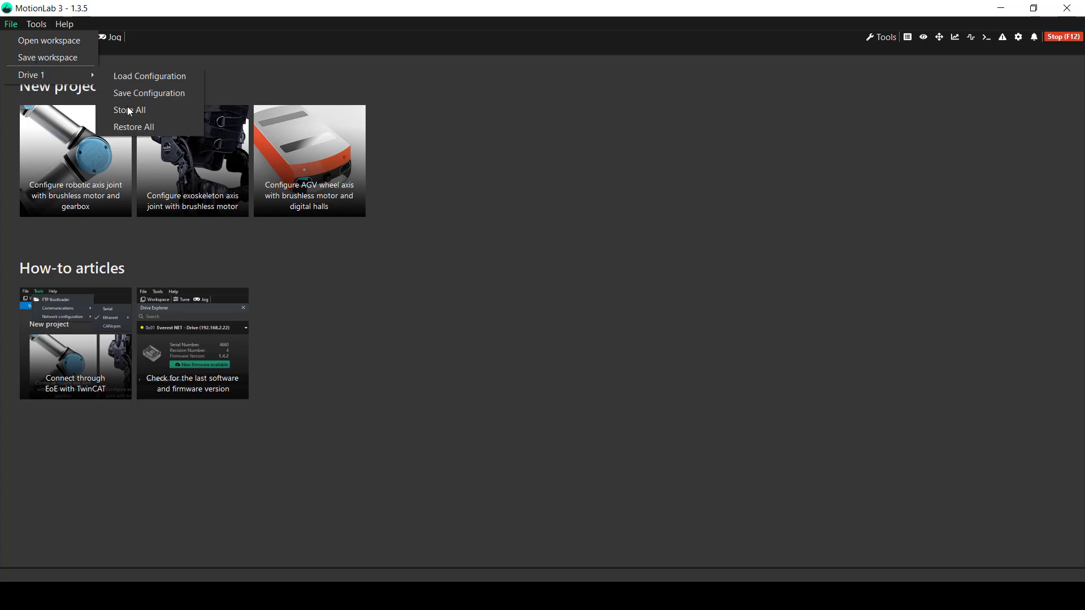
pyautogui.moveTo(133, 133)
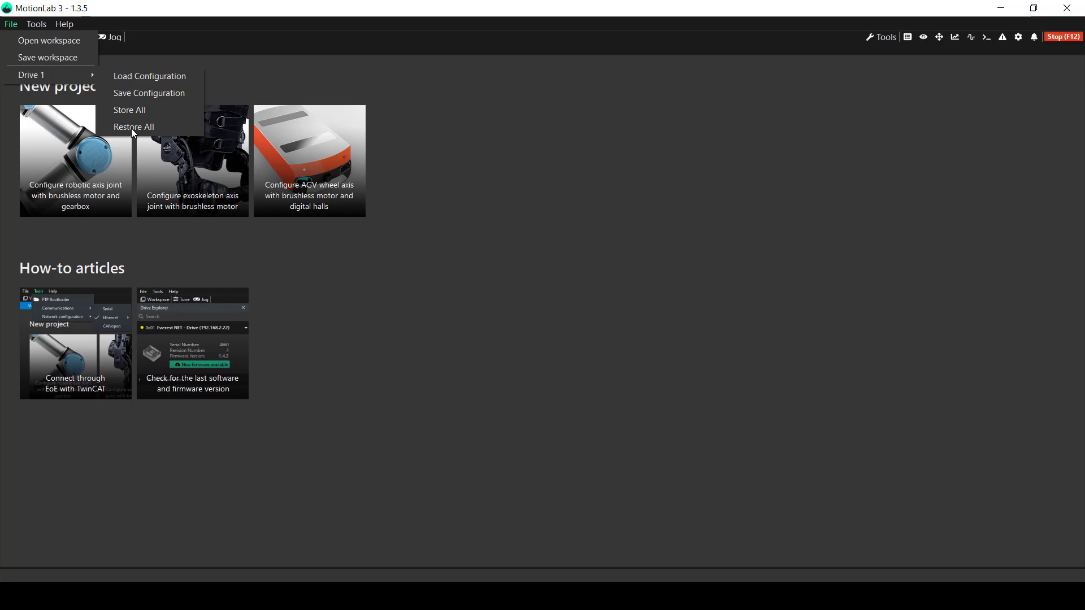
pyautogui.click(37, 24)
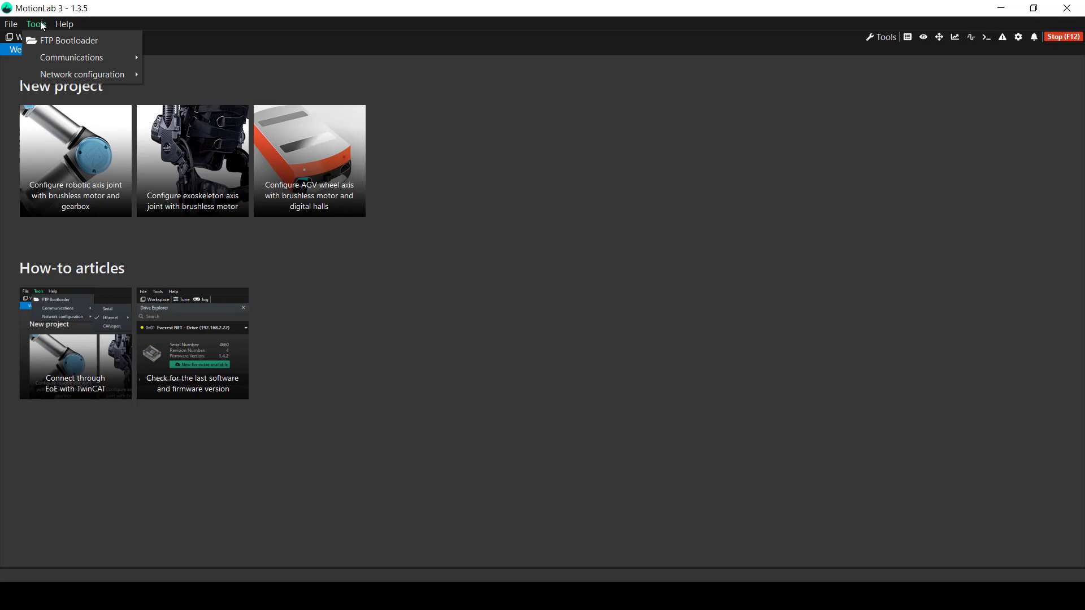
# - Show the Help menu with its About and Release Notes entries
pyautogui.click(64, 24)
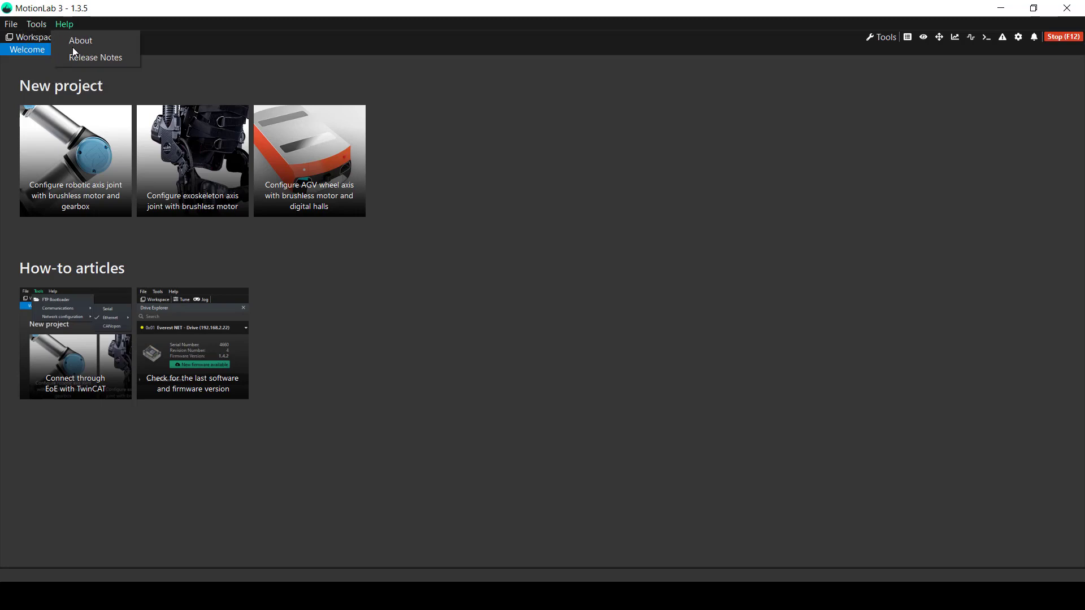
pyautogui.moveTo(78, 62)
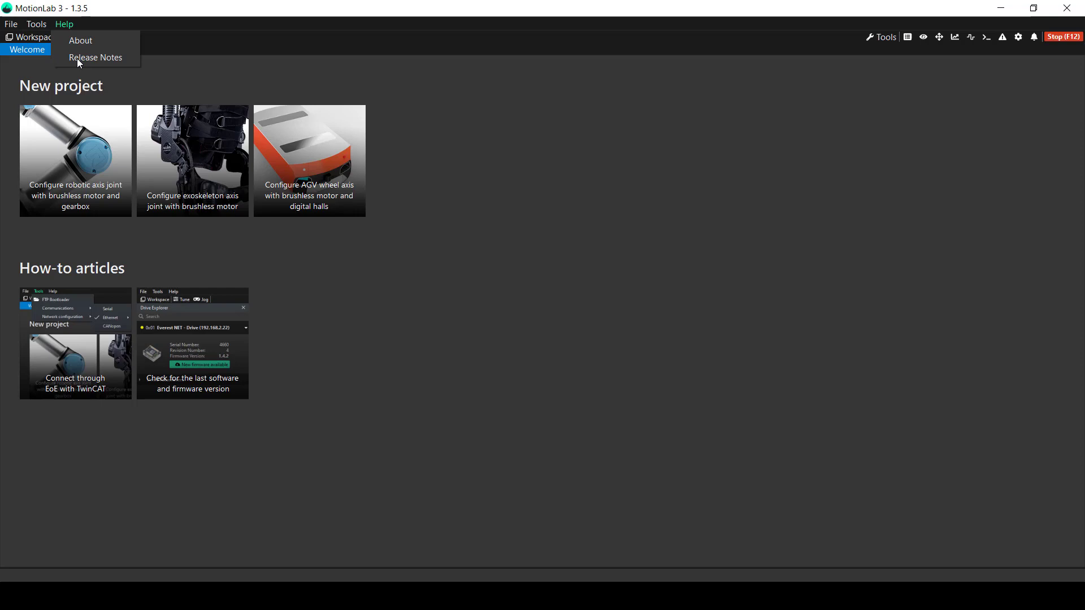
pyautogui.moveTo(88, 62)
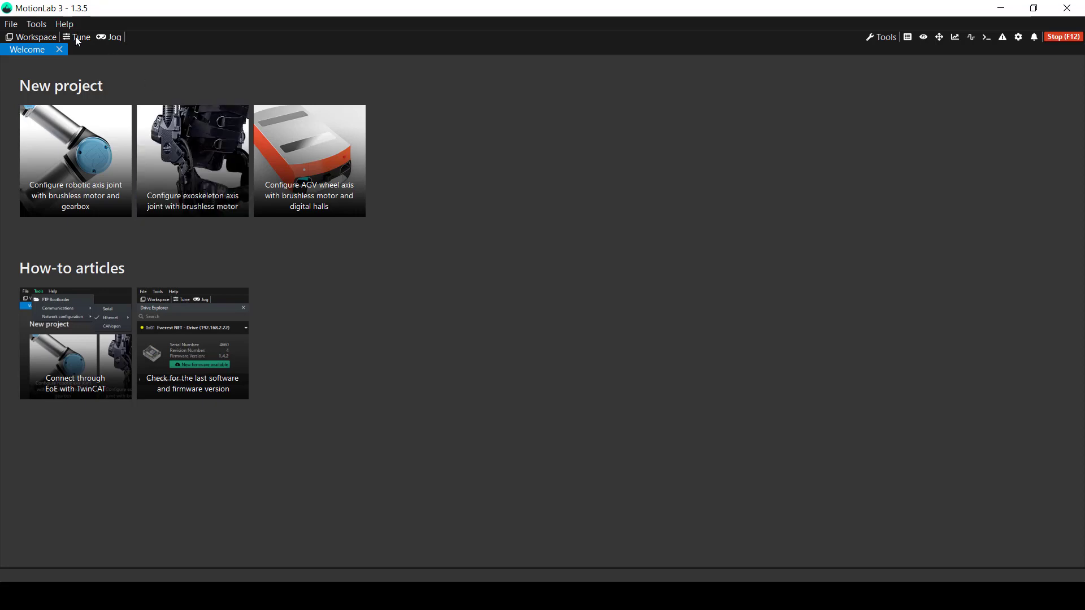
# - List the Jog modes, the Tune procedures, then the Jog modes again (Current, Position, Velocity, Voltage, Homing)
pyautogui.click(113, 37)
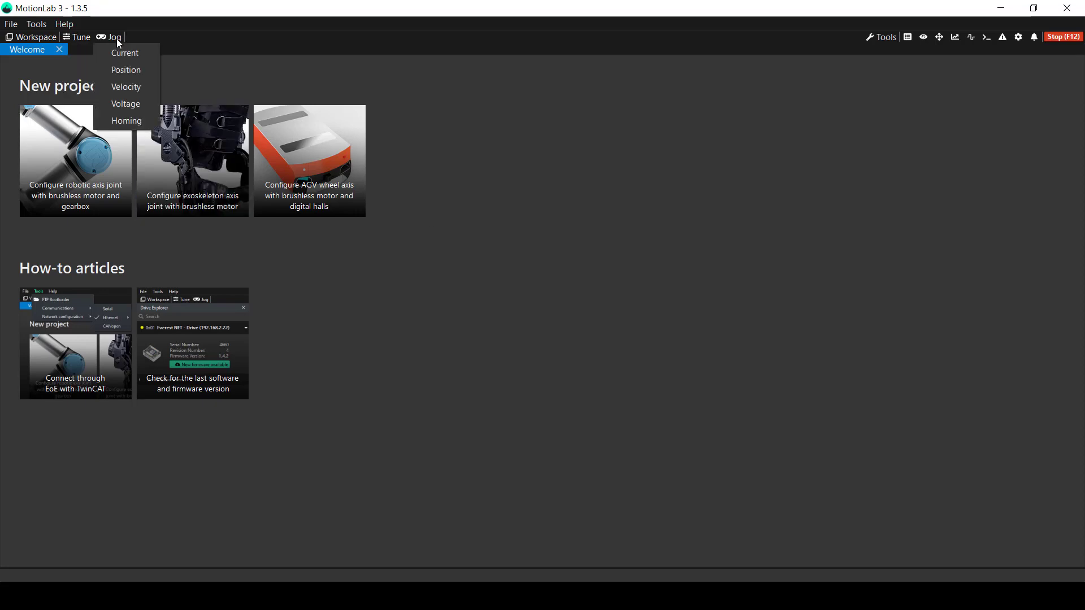
pyautogui.click(80, 36)
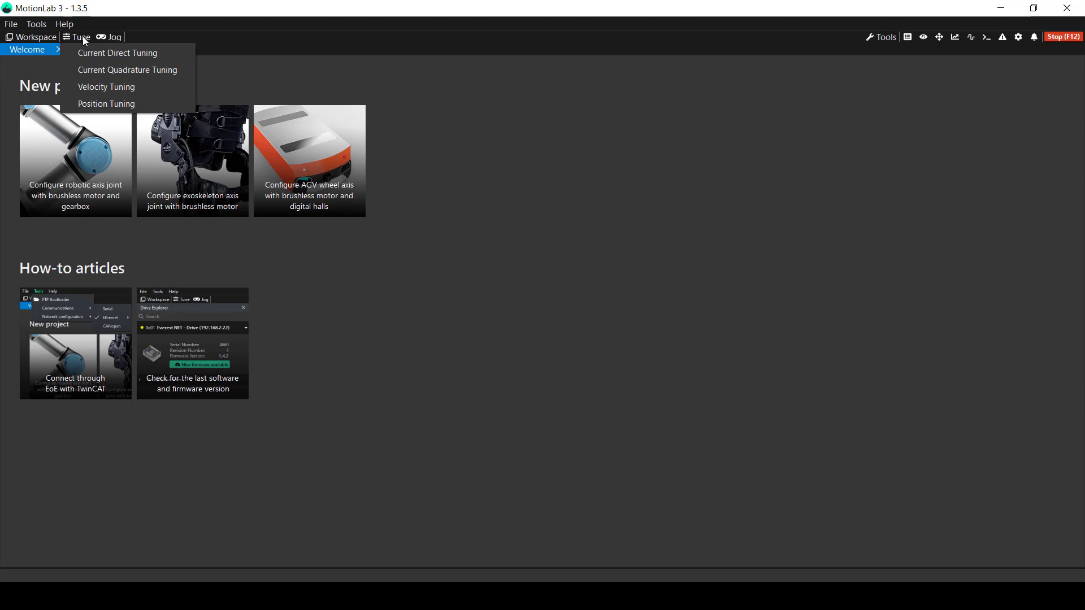
pyautogui.moveTo(99, 39)
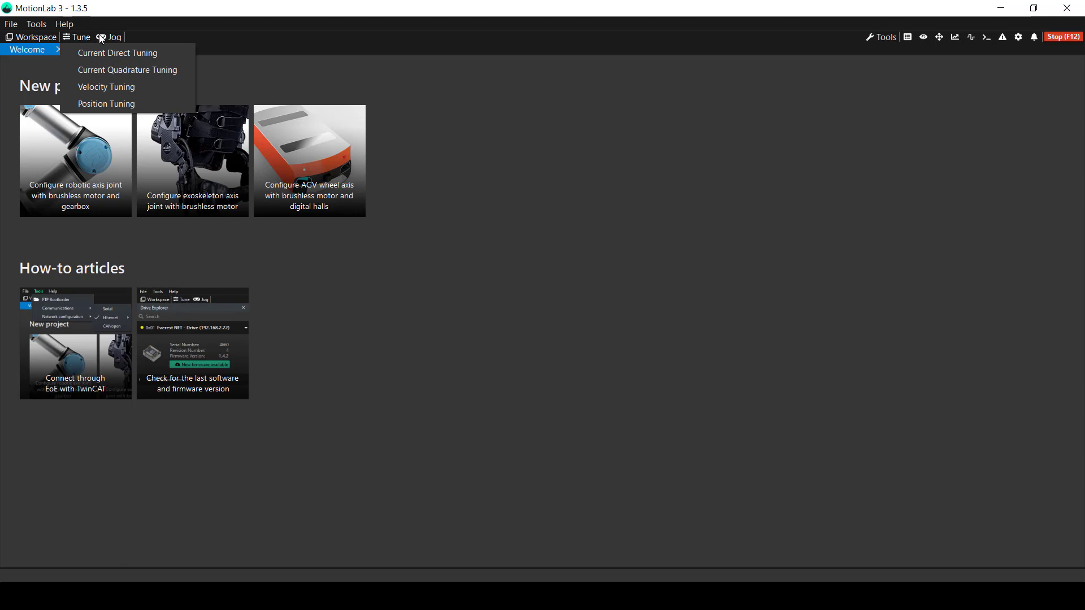
pyautogui.click(113, 37)
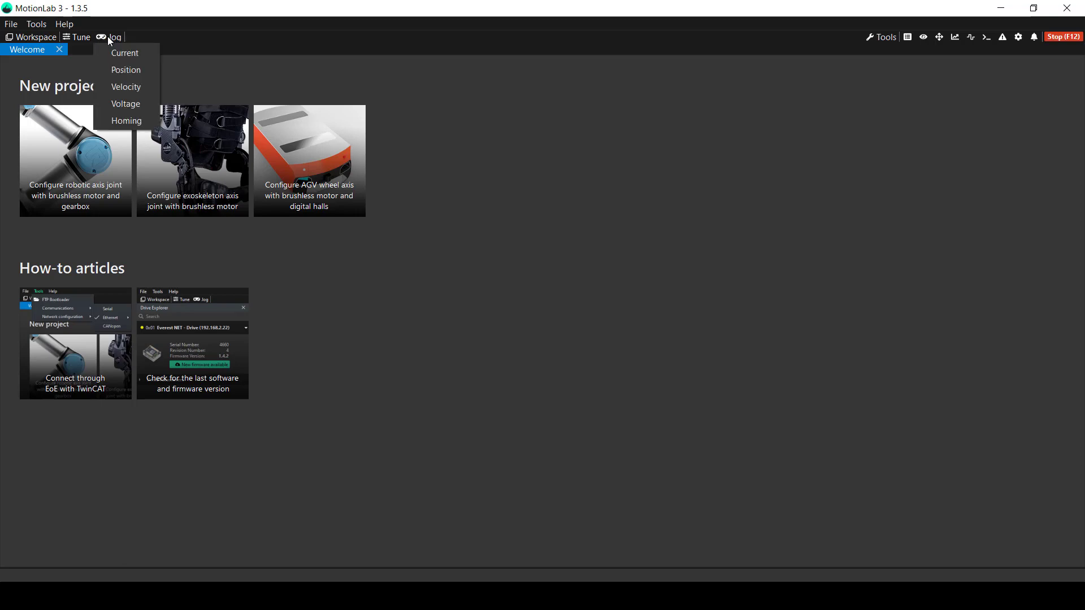